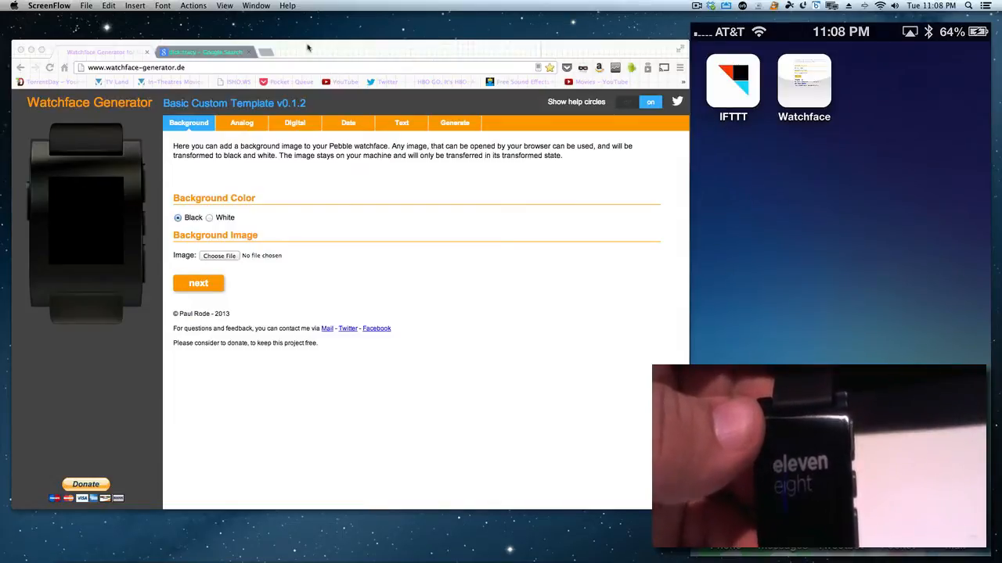
# Step: Switch to the 'dick tracy - Google Search' image results tab
pyautogui.click(204, 52)
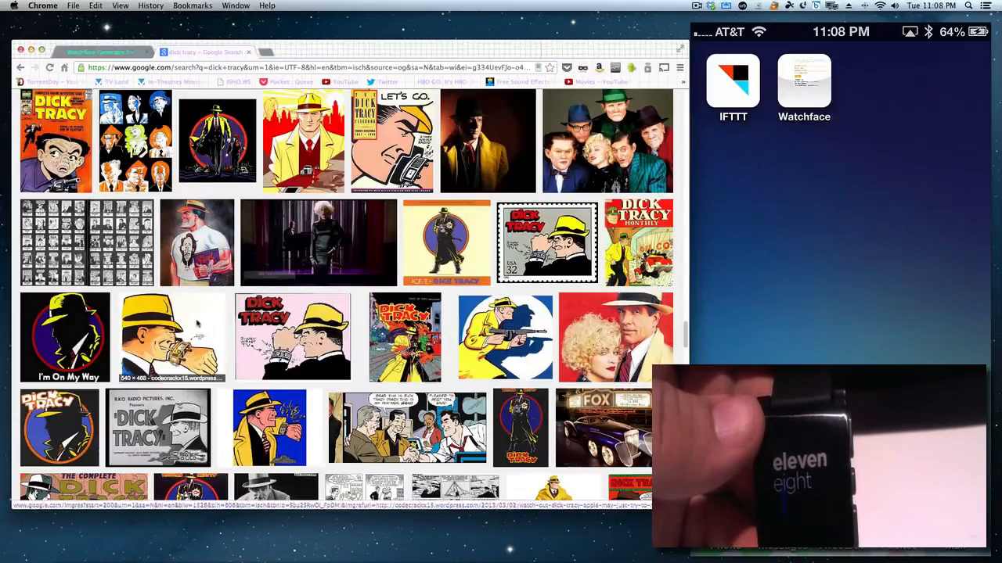
# Step: Save the previewed Dick Tracy wrist-radio picture to the Desktop as dick-tracy.jpg
pyautogui.click(172, 337)
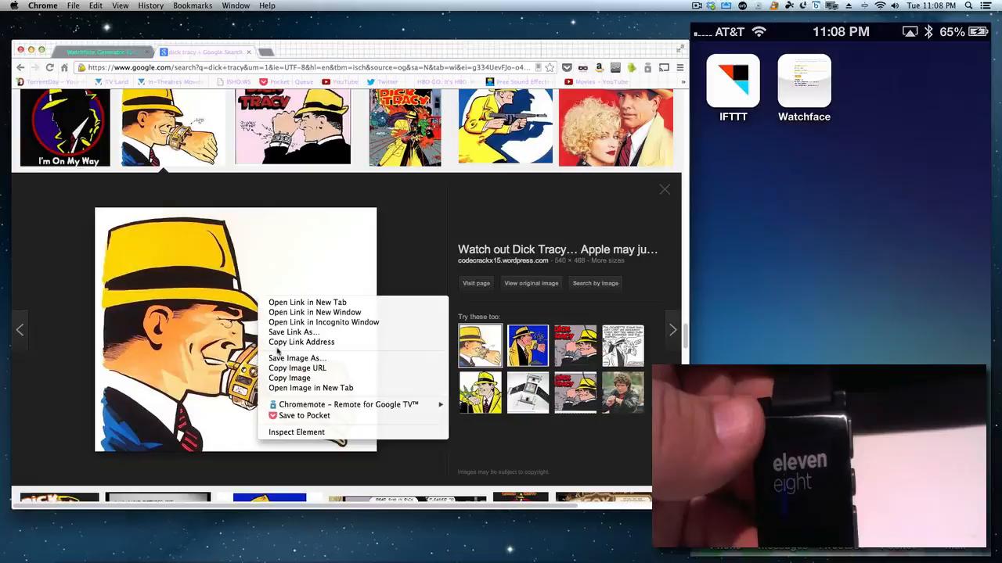
pyautogui.moveTo(296, 358)
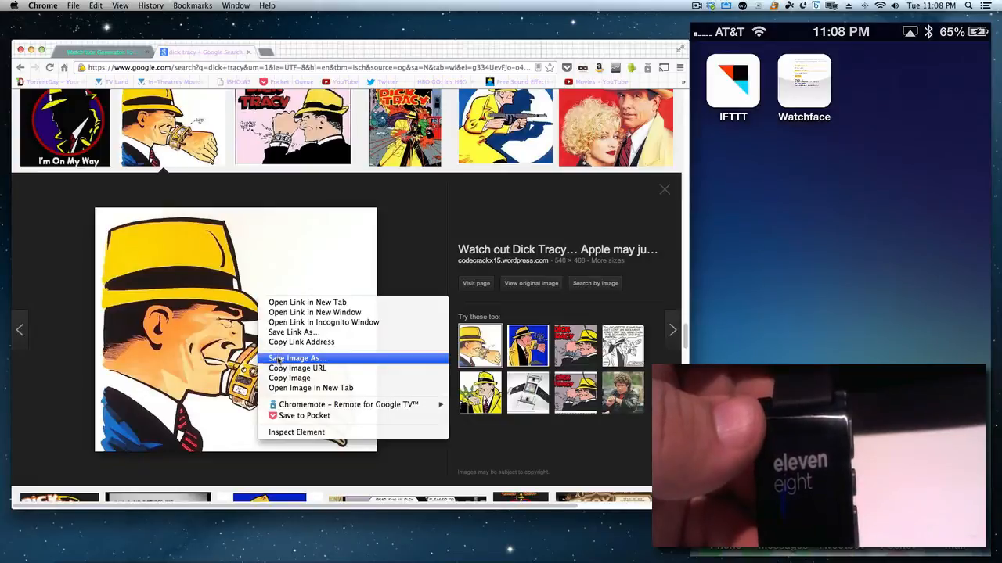
pyautogui.click(296, 358)
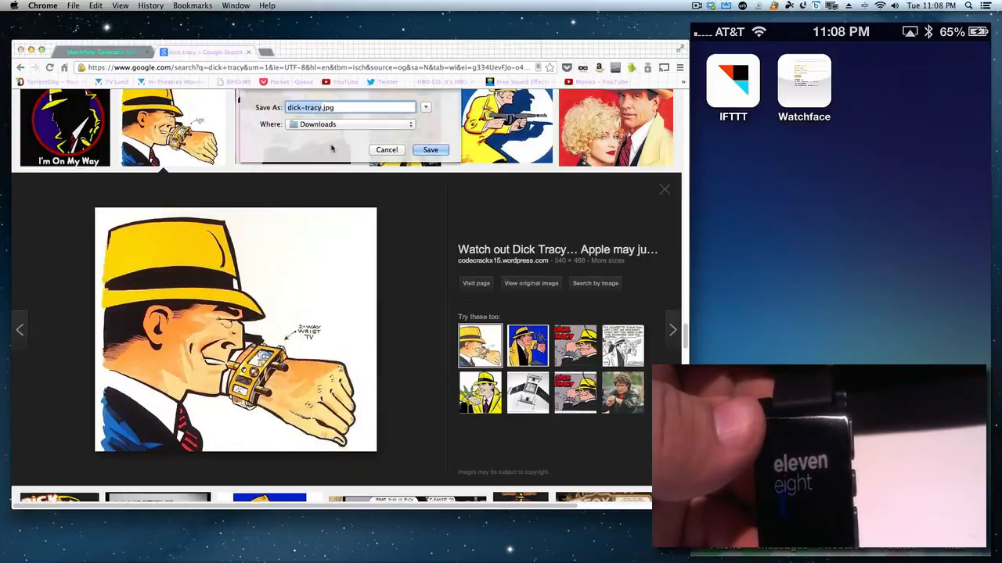
pyautogui.click(352, 123)
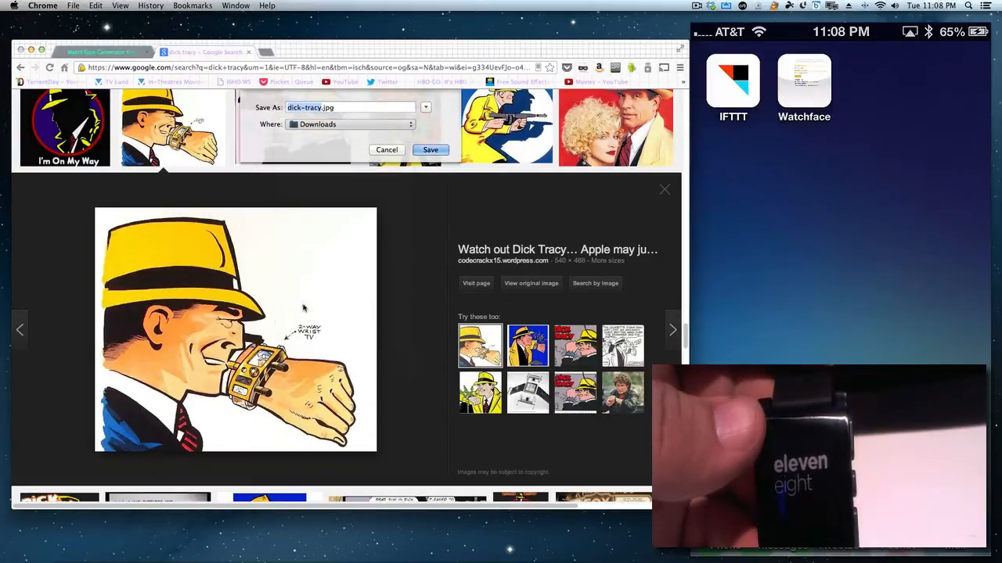
pyautogui.click(350, 124)
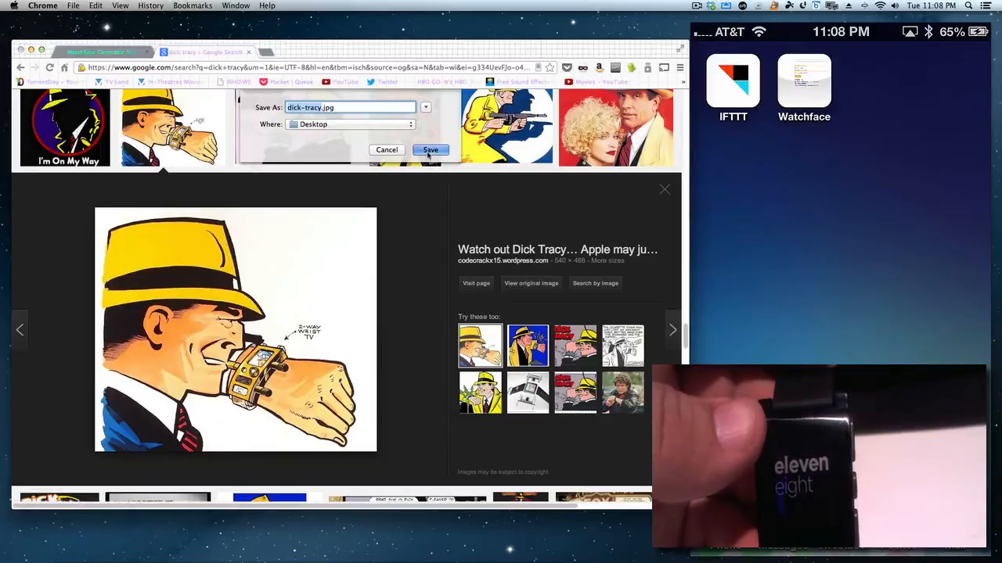
pyautogui.click(430, 149)
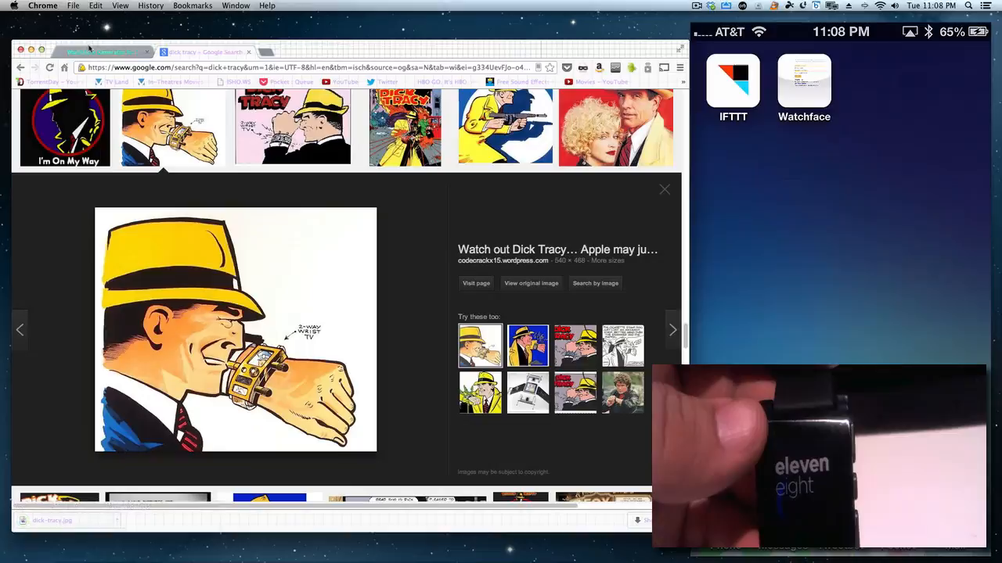
# Step: Back in Watchface Generator, try a white background, then restore black
pyautogui.click(94, 52)
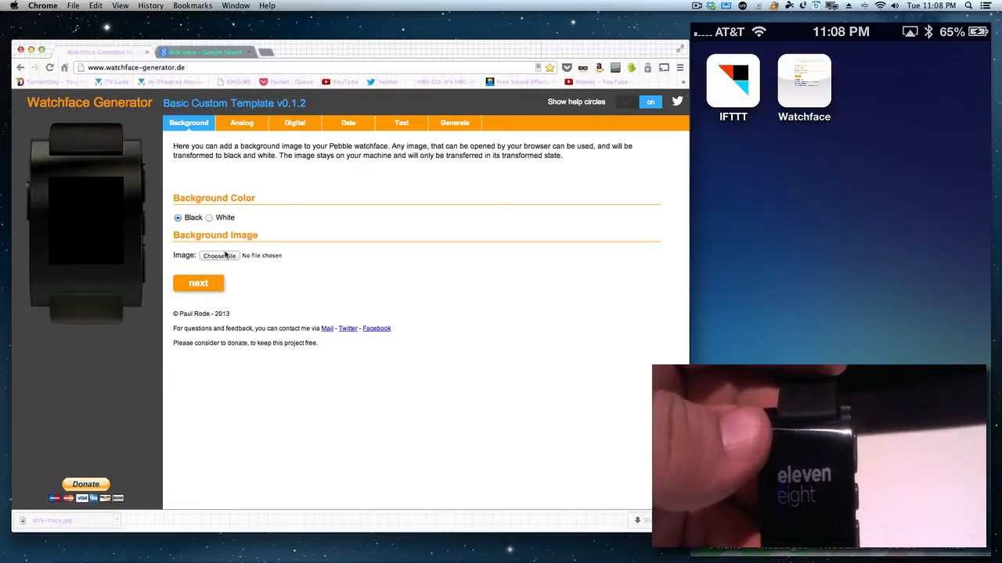
pyautogui.moveTo(230, 221)
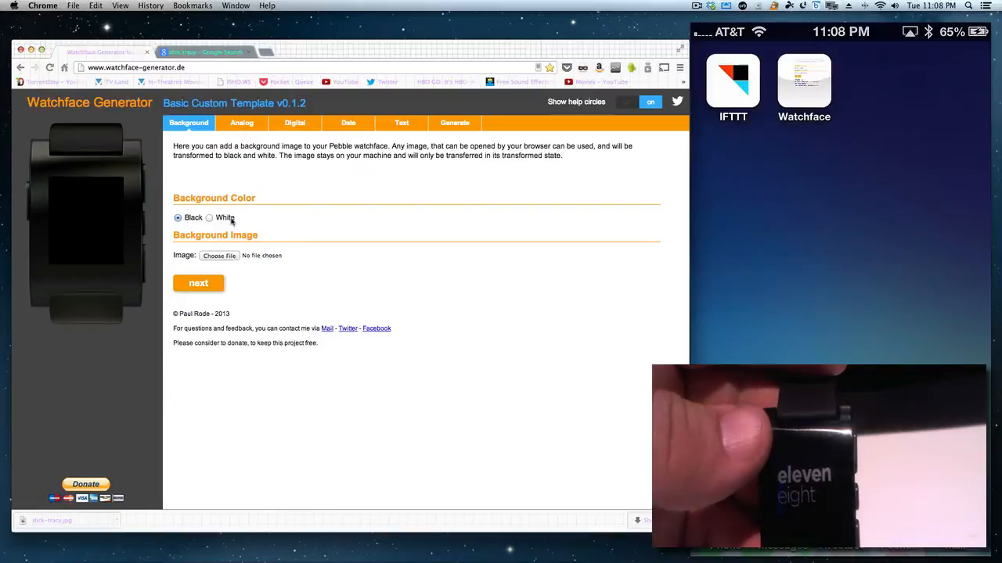
pyautogui.click(209, 217)
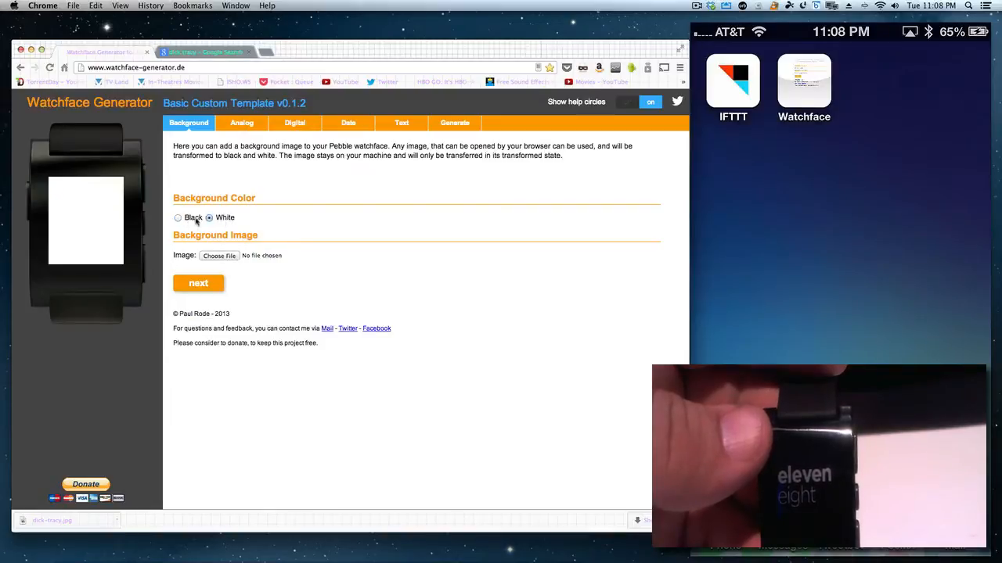
pyautogui.click(178, 217)
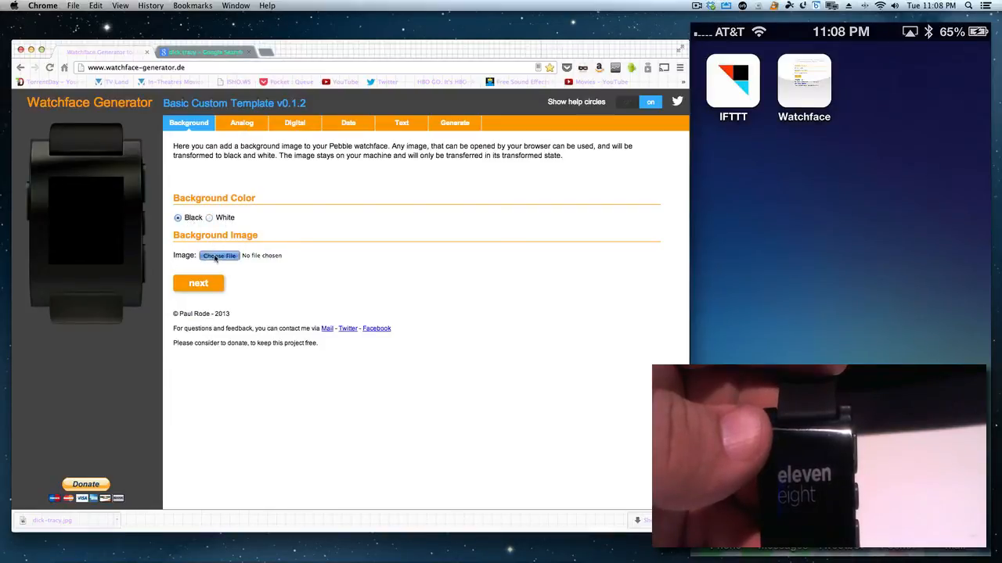
# Step: Load dick-tracy.jpg from the Desktop as the watchface background image
pyautogui.click(219, 255)
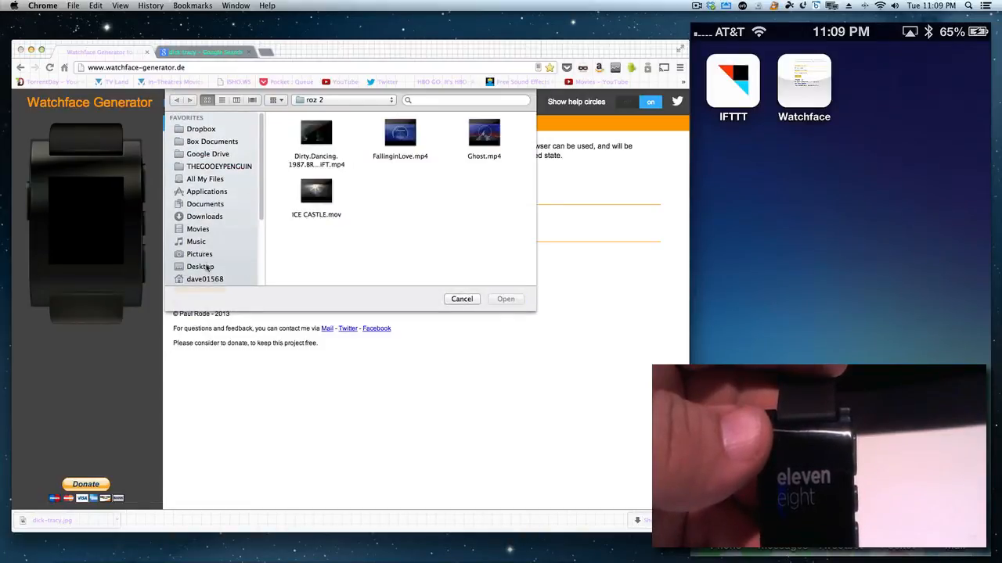
pyautogui.click(201, 266)
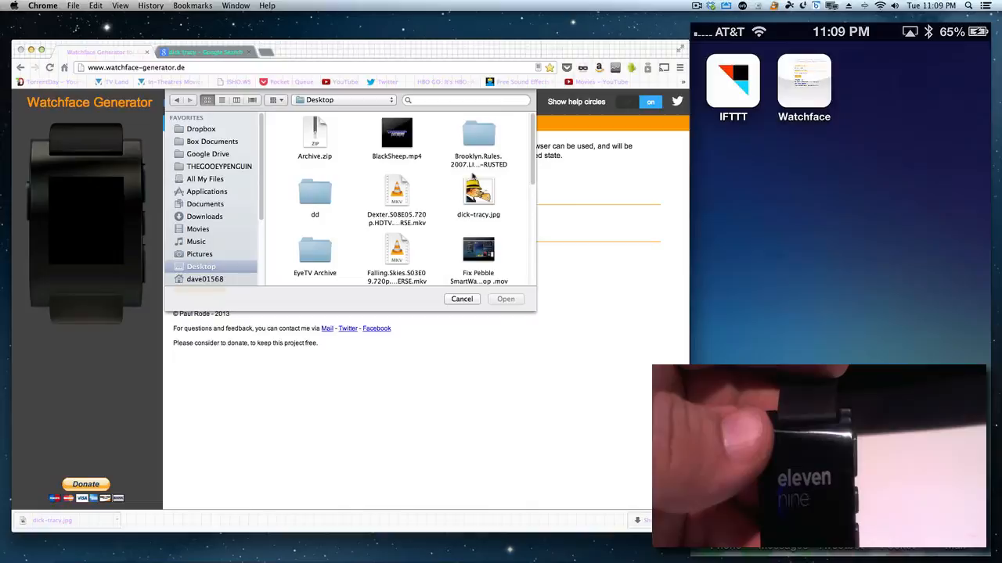
pyautogui.click(478, 192)
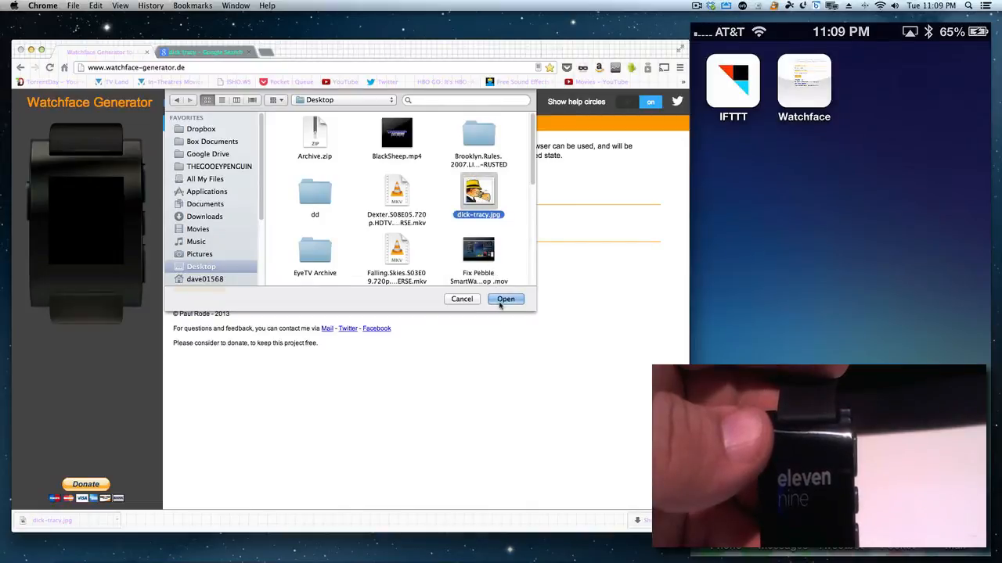
pyautogui.click(506, 299)
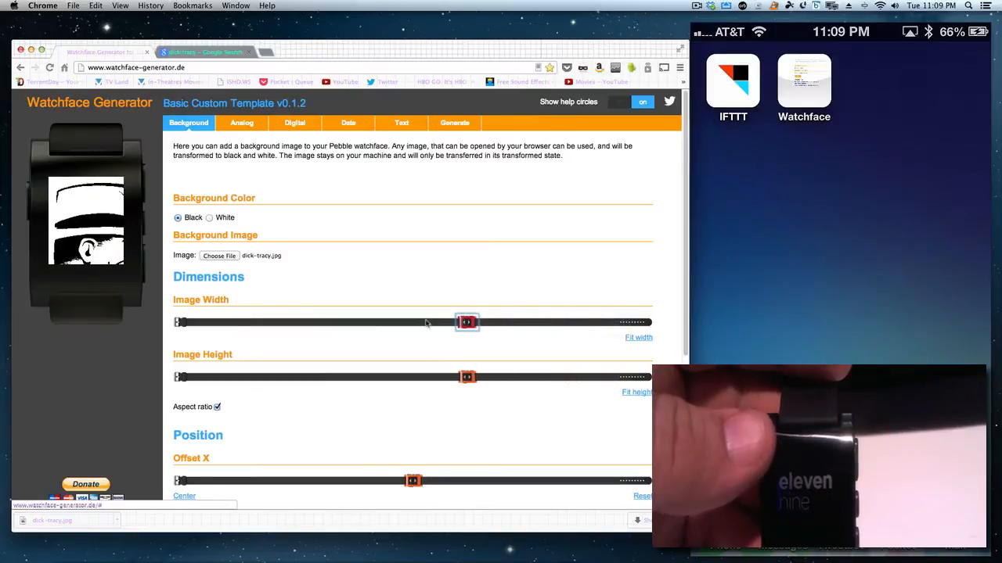
# Step: Shrink the background image width so it fits the watch screen
pyautogui.moveTo(468, 323); pyautogui.dragTo(328, 322)
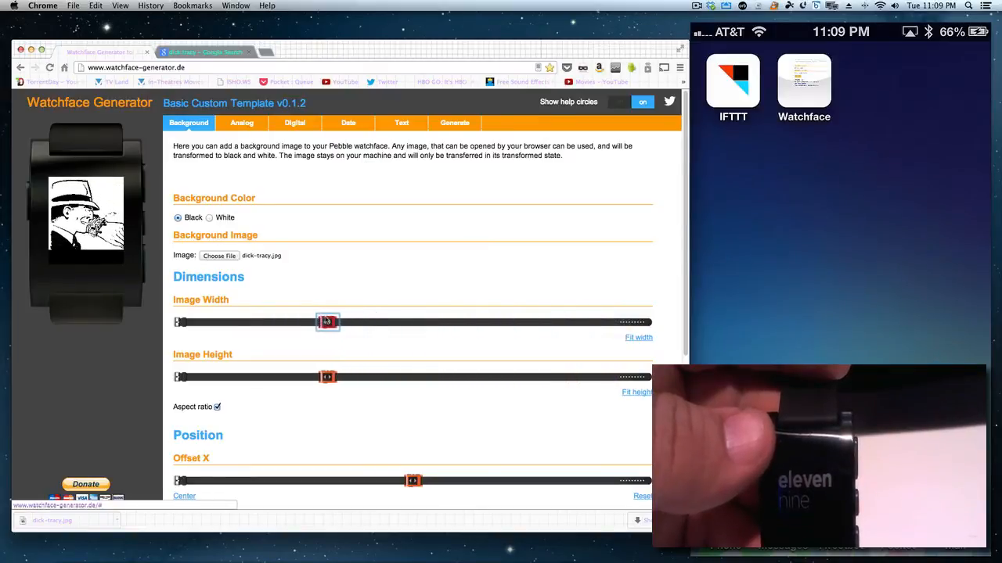
pyautogui.moveTo(327, 322); pyautogui.dragTo(338, 321)
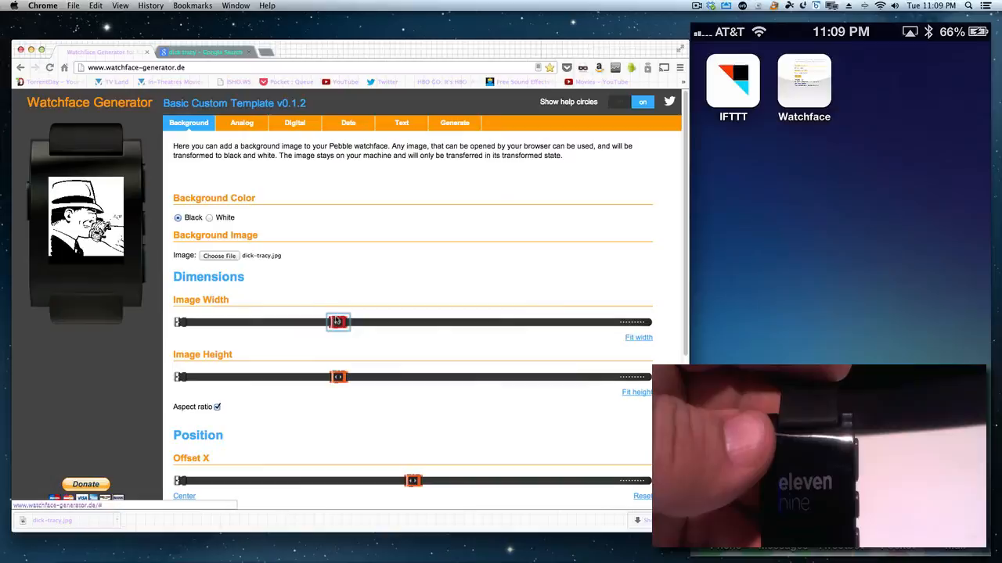
pyautogui.moveTo(337, 321); pyautogui.dragTo(343, 322)
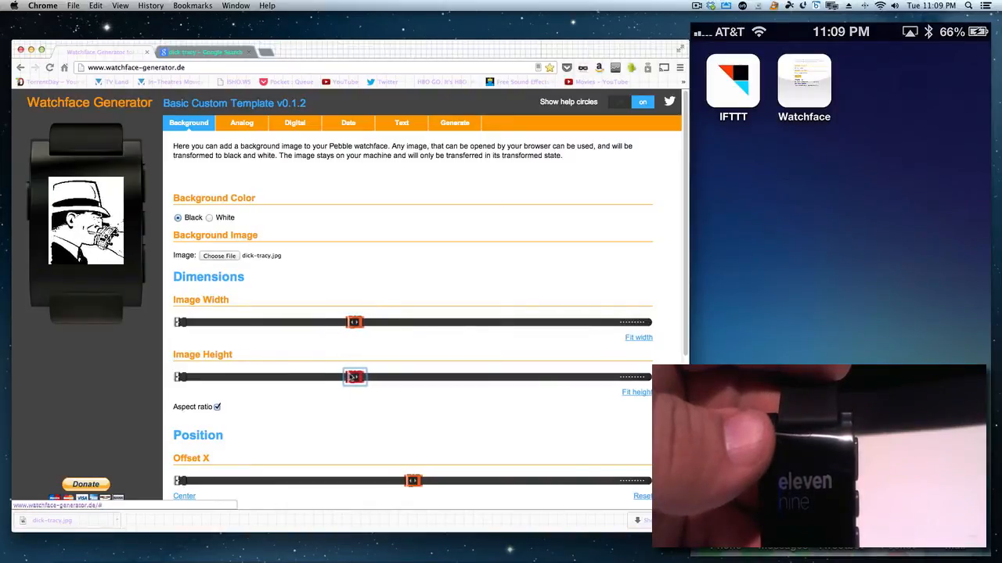
# Step: Adjust the image's horizontal and vertical offsets to recenter it on the face
pyautogui.scroll(-3)
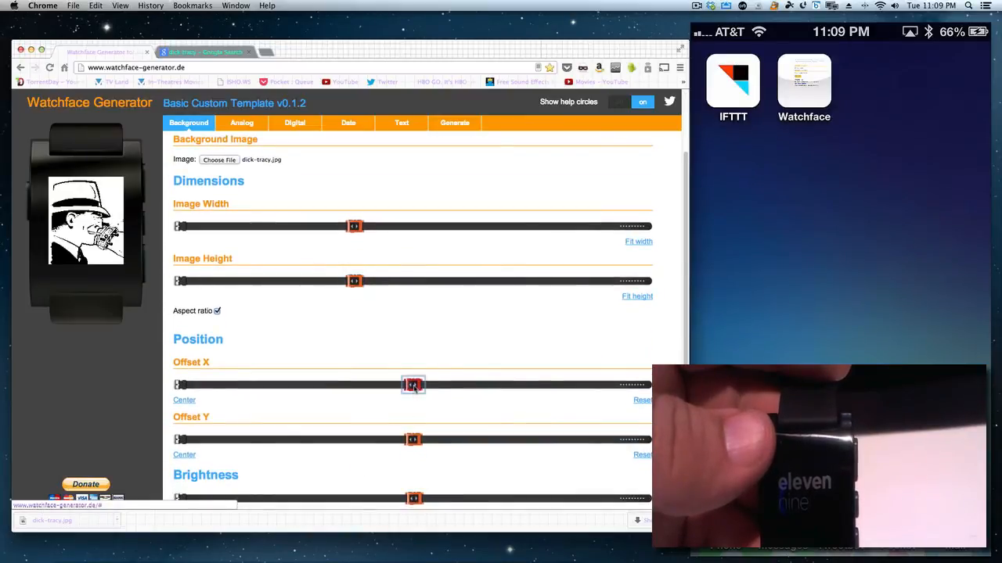
pyautogui.moveTo(413, 384); pyautogui.dragTo(423, 384)
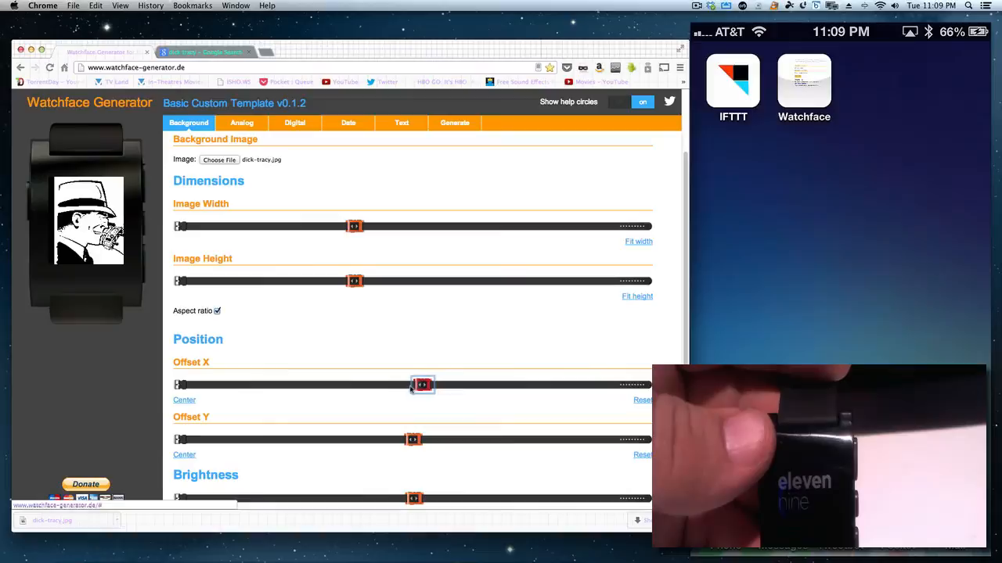
pyautogui.moveTo(423, 385); pyautogui.dragTo(407, 384)
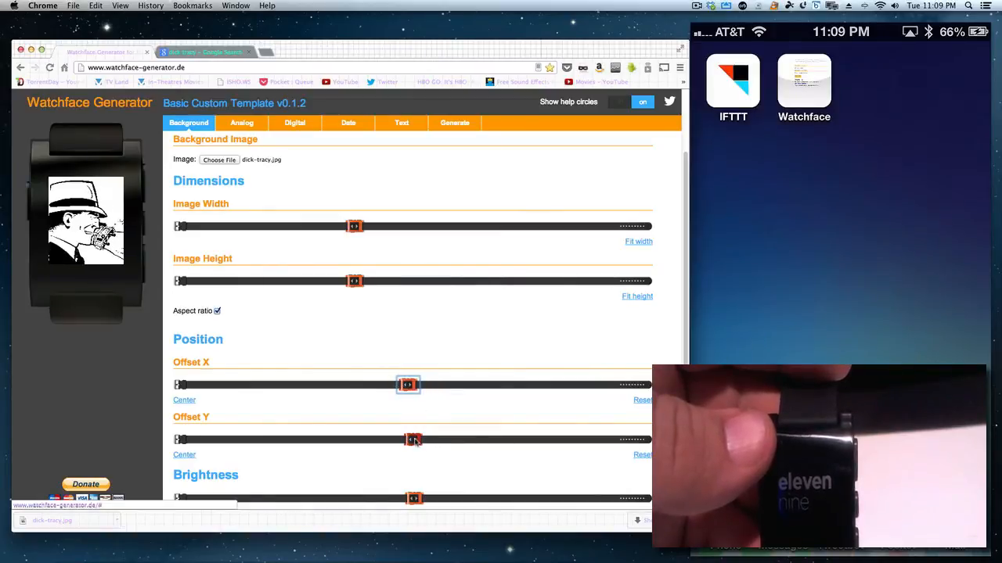
pyautogui.moveTo(413, 439); pyautogui.dragTo(421, 439)
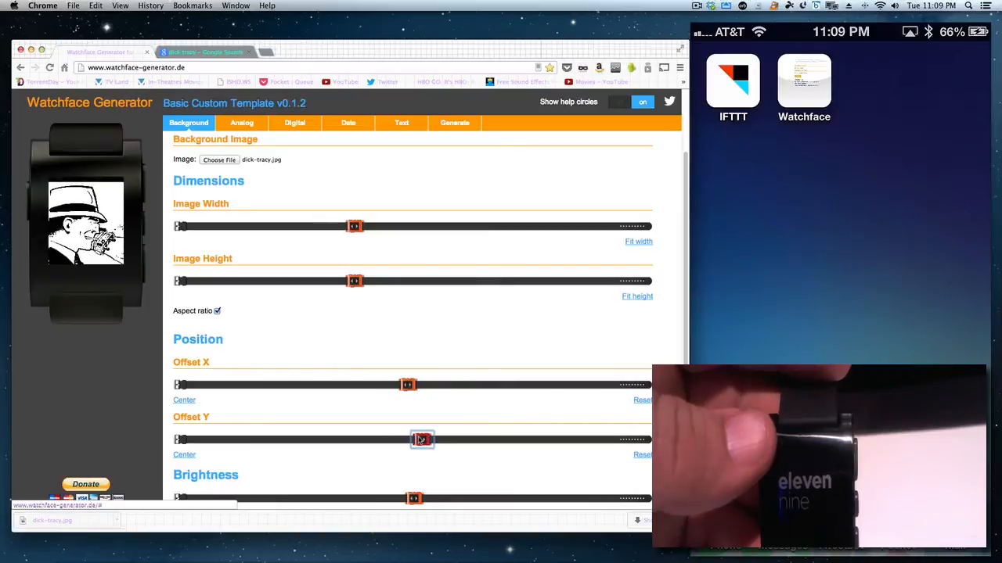
pyautogui.moveTo(423, 439); pyautogui.dragTo(406, 439)
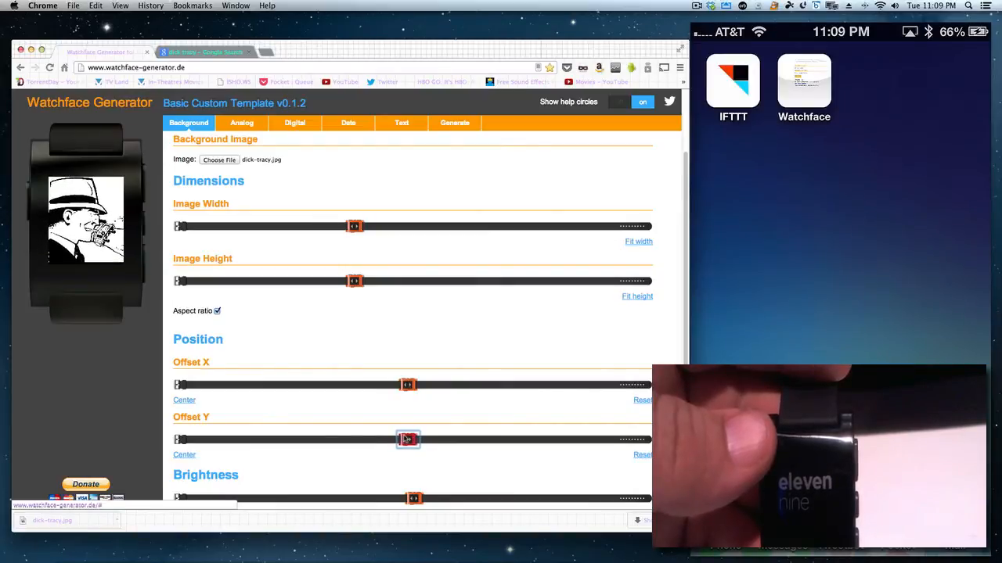
# Step: Turn down the background image brightness
pyautogui.scroll(-3)
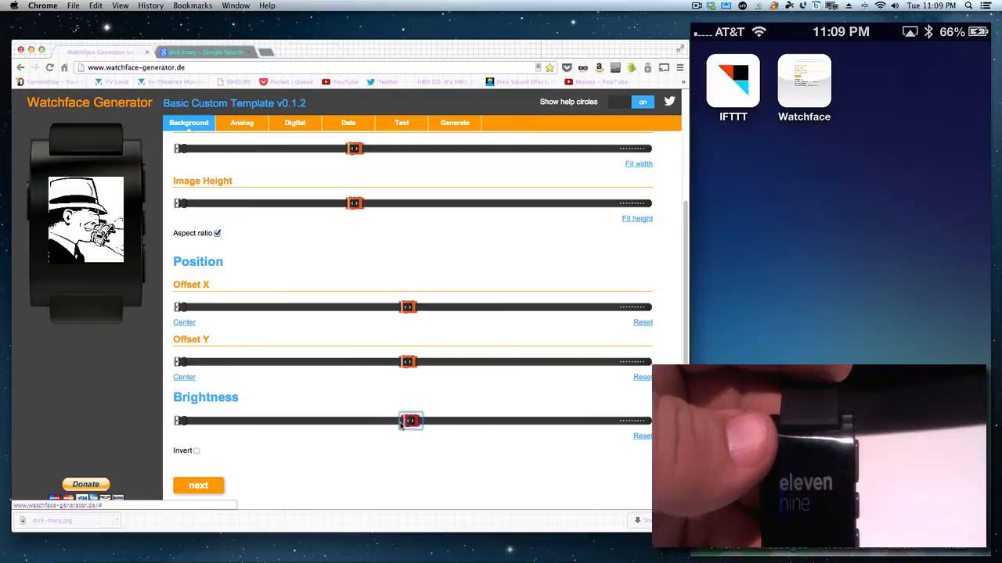
pyautogui.moveTo(411, 421); pyautogui.dragTo(344, 421)
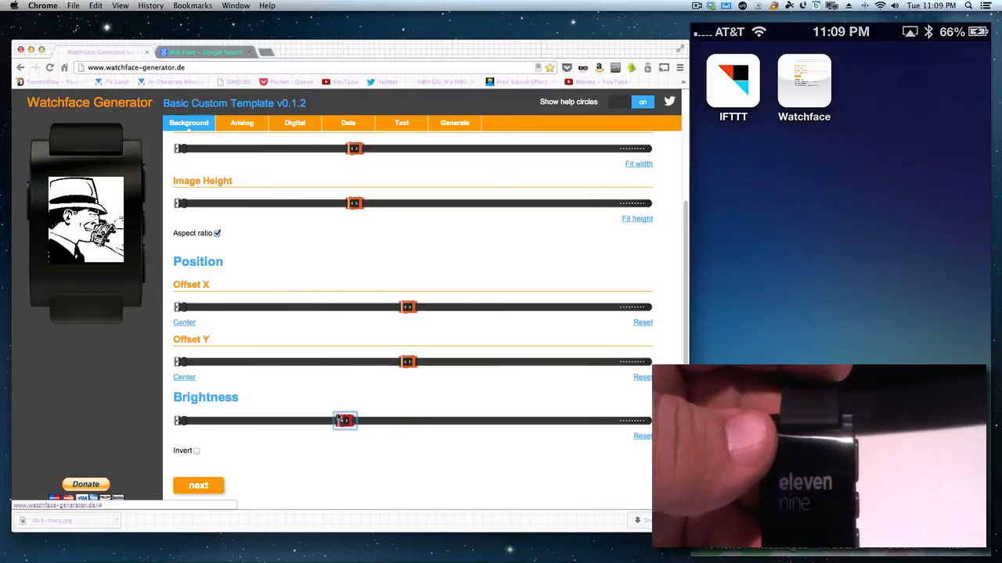
pyautogui.moveTo(344, 421); pyautogui.dragTo(370, 421)
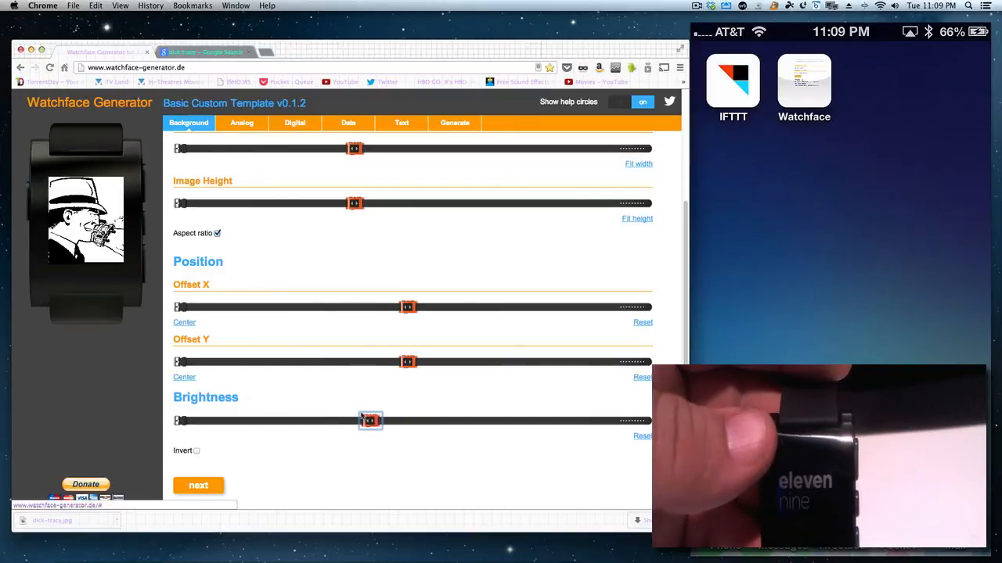
pyautogui.scroll(-3)
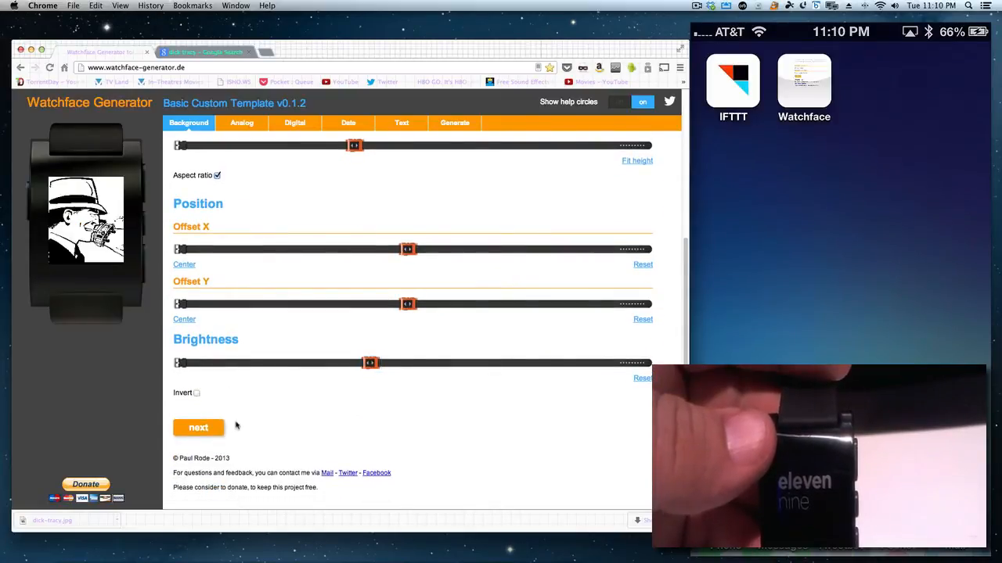
# Step: Try the third analog hand style, then switch the analog clock off
pyautogui.click(198, 428)
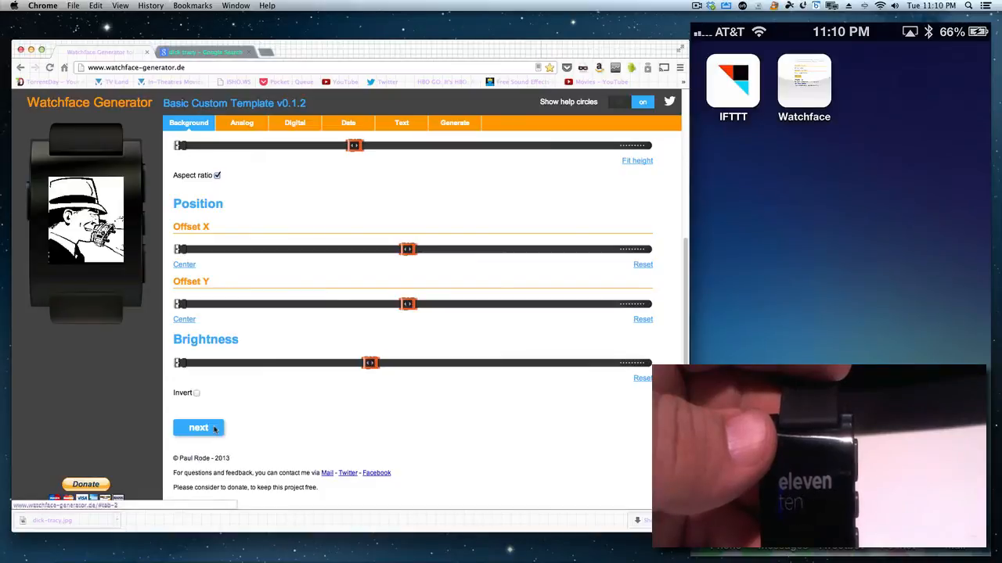
pyautogui.click(241, 122)
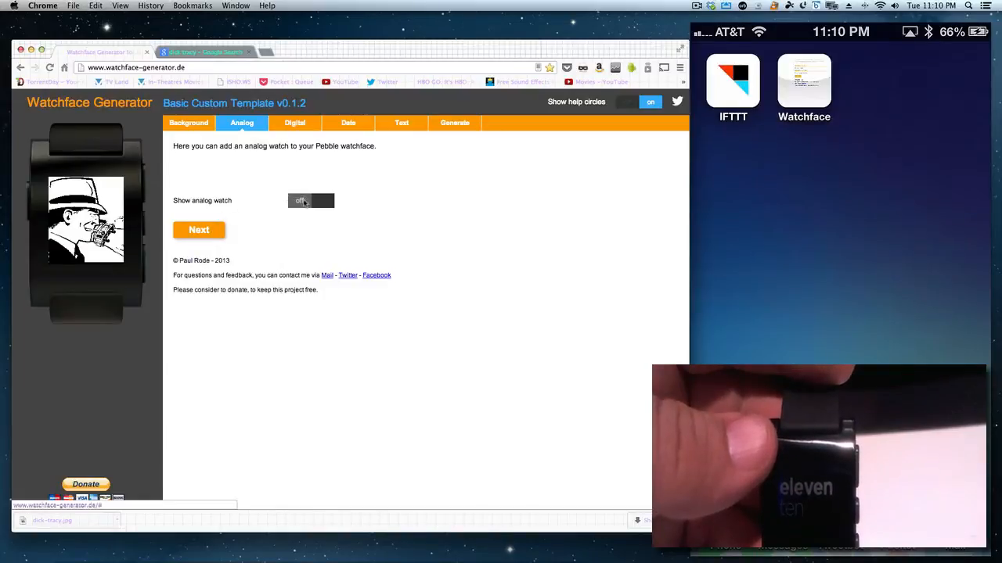
pyautogui.click(323, 201)
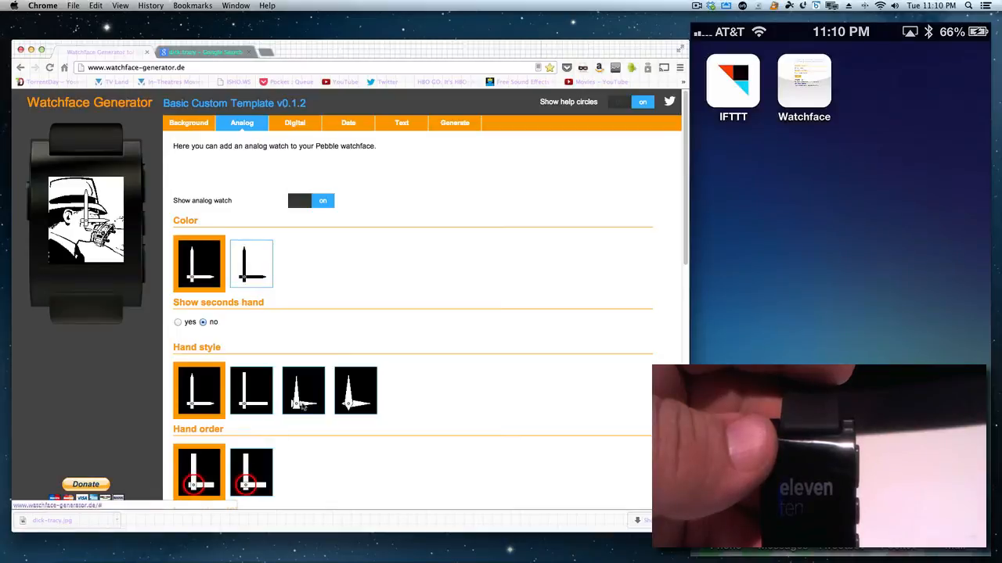
pyautogui.click(303, 390)
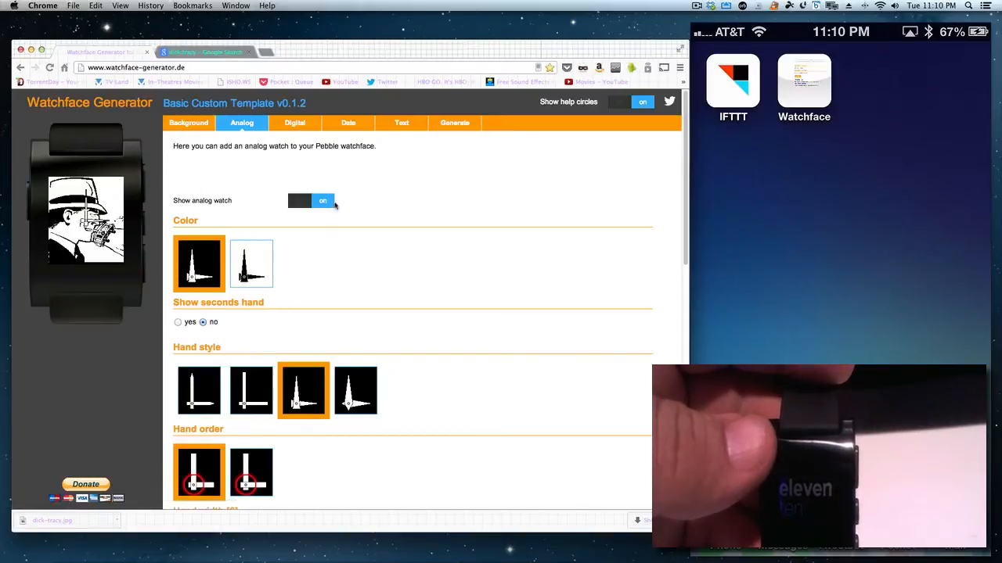
pyautogui.click(312, 200)
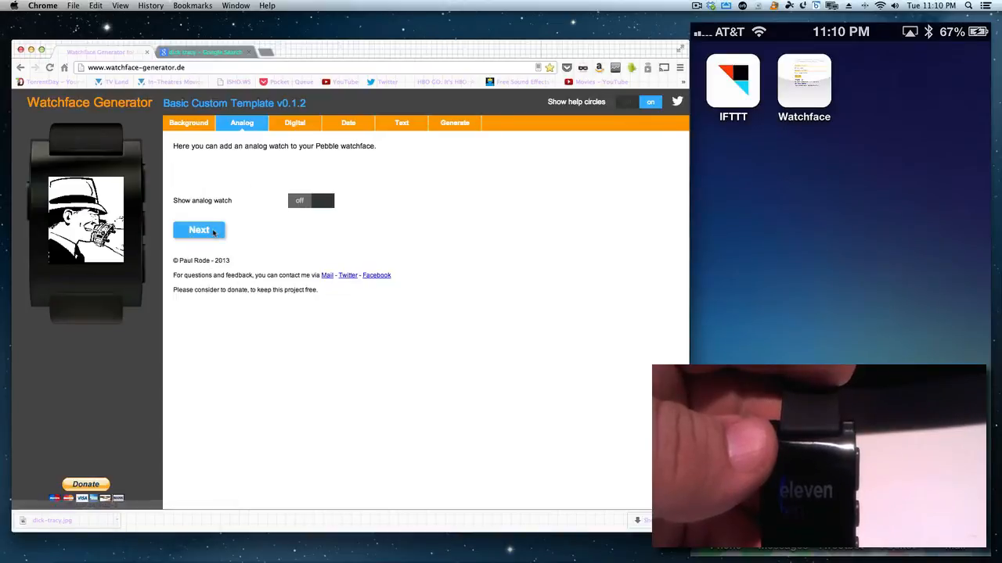
pyautogui.click(294, 122)
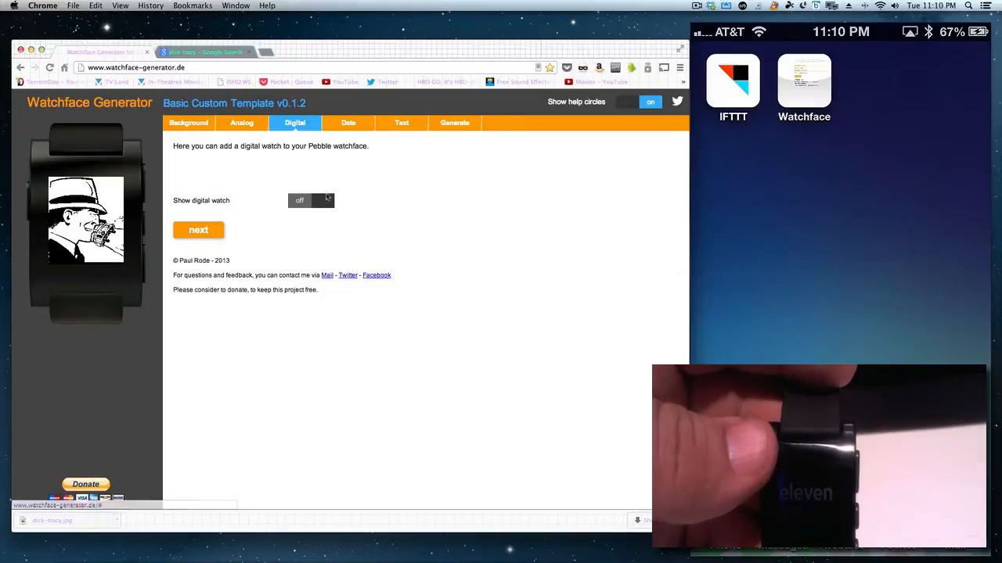
# Step: Turn on a black digital clock with seconds at font size 27
pyautogui.click(323, 201)
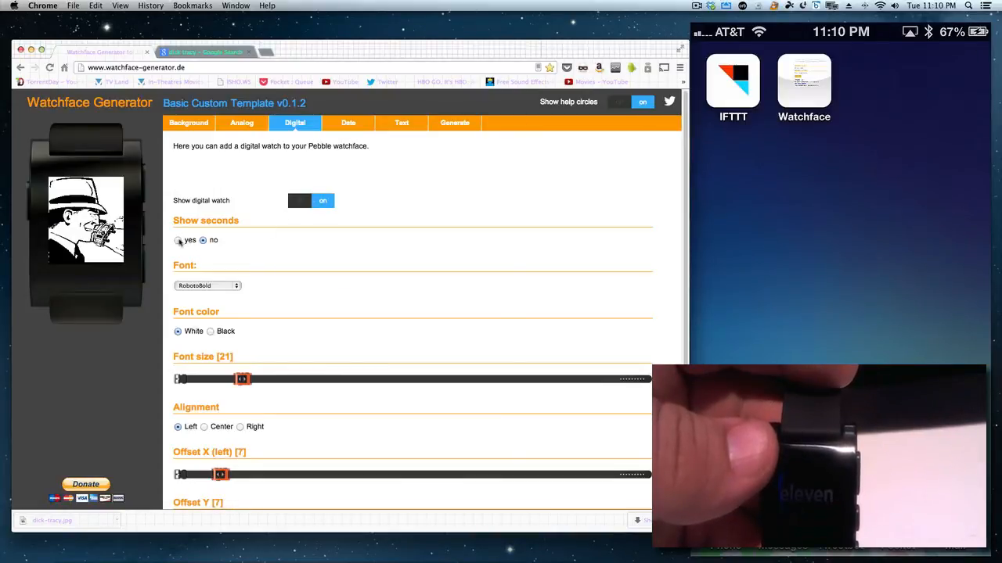
pyautogui.click(177, 241)
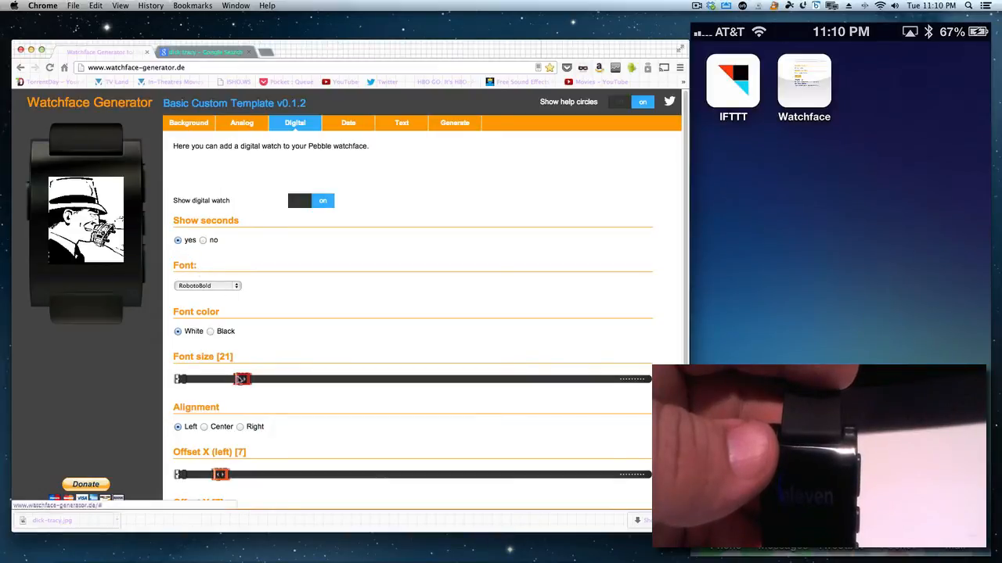
pyautogui.moveTo(242, 379); pyautogui.dragTo(228, 380)
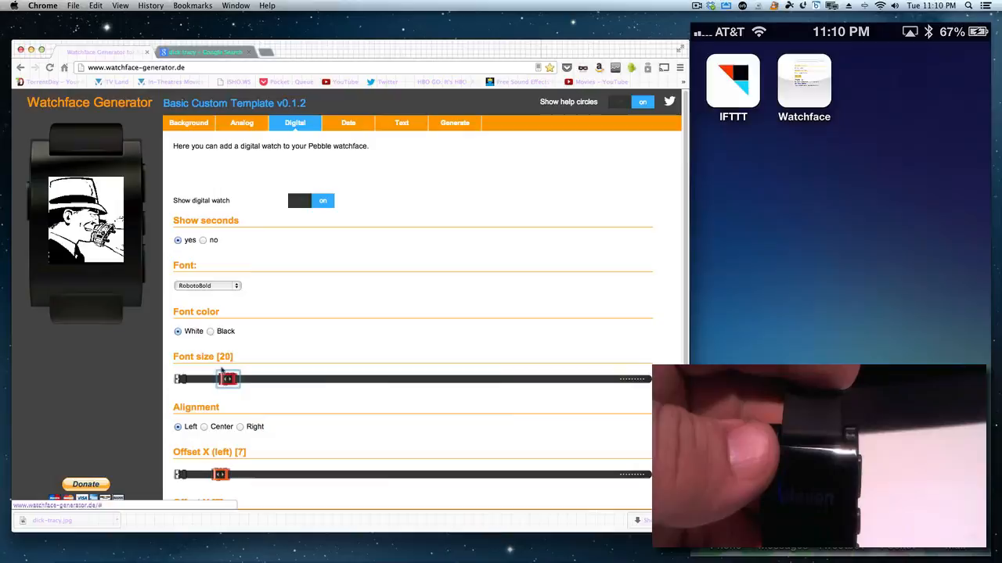
pyautogui.moveTo(227, 379); pyautogui.dragTo(257, 379)
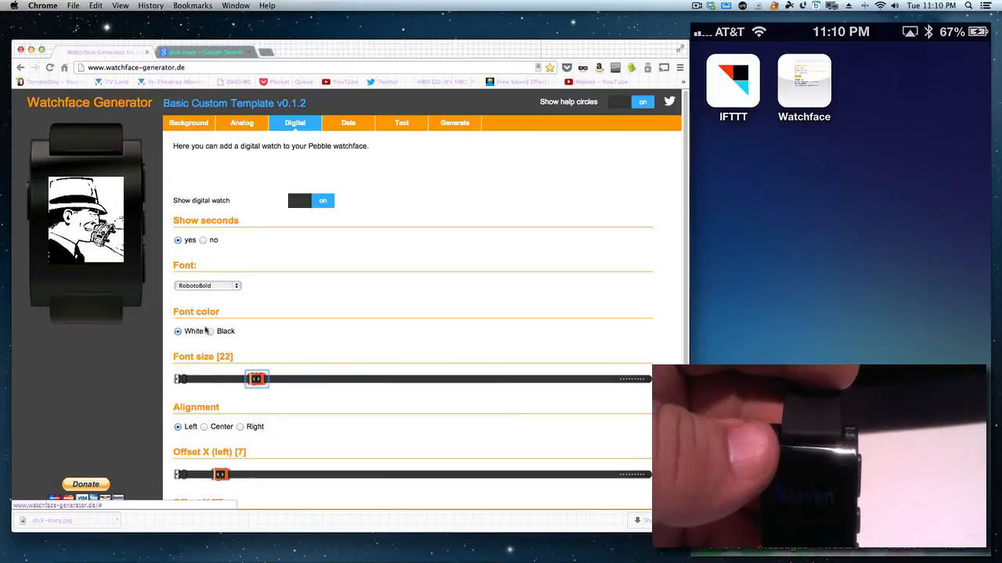
pyautogui.click(210, 331)
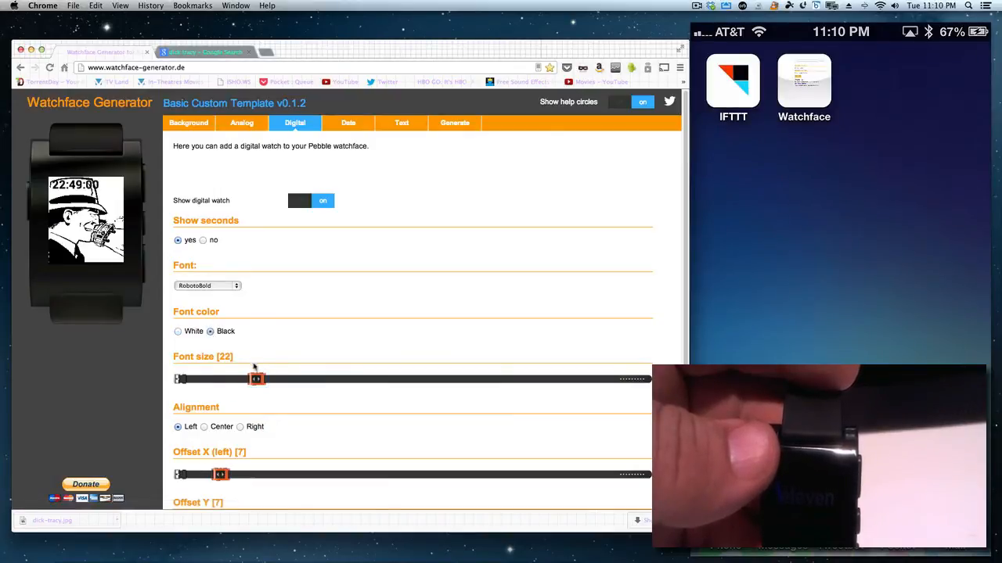
pyautogui.moveTo(257, 380); pyautogui.dragTo(300, 379)
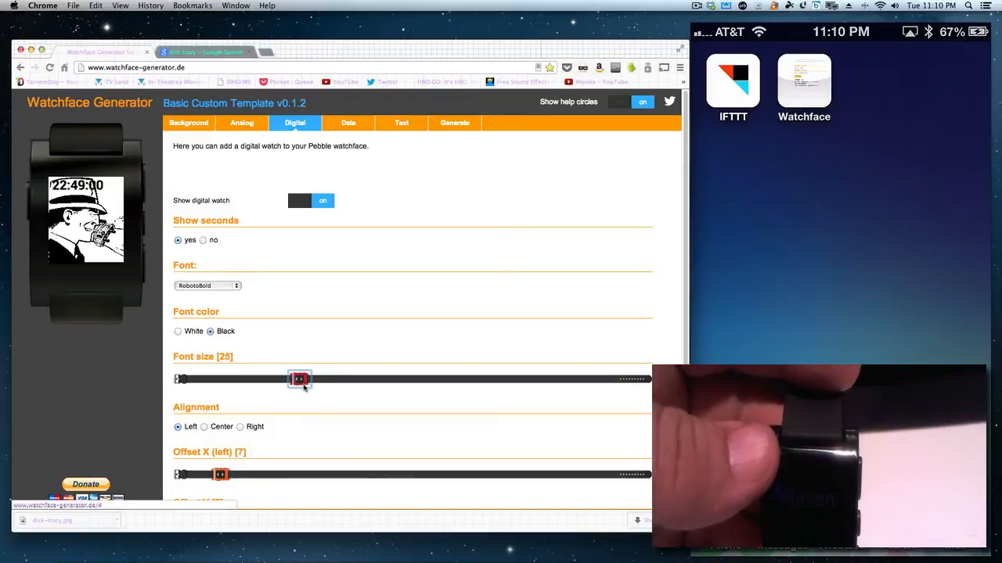
pyautogui.moveTo(299, 379); pyautogui.dragTo(327, 380)
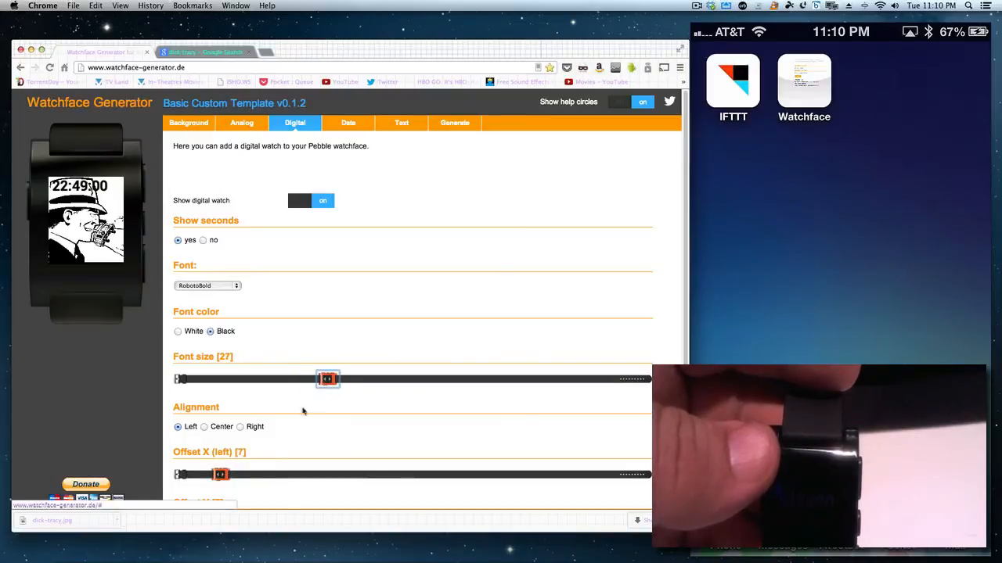
# Step: Position the clock at offset X 19 and offset Y 8
pyautogui.moveTo(220, 474); pyautogui.dragTo(244, 474)
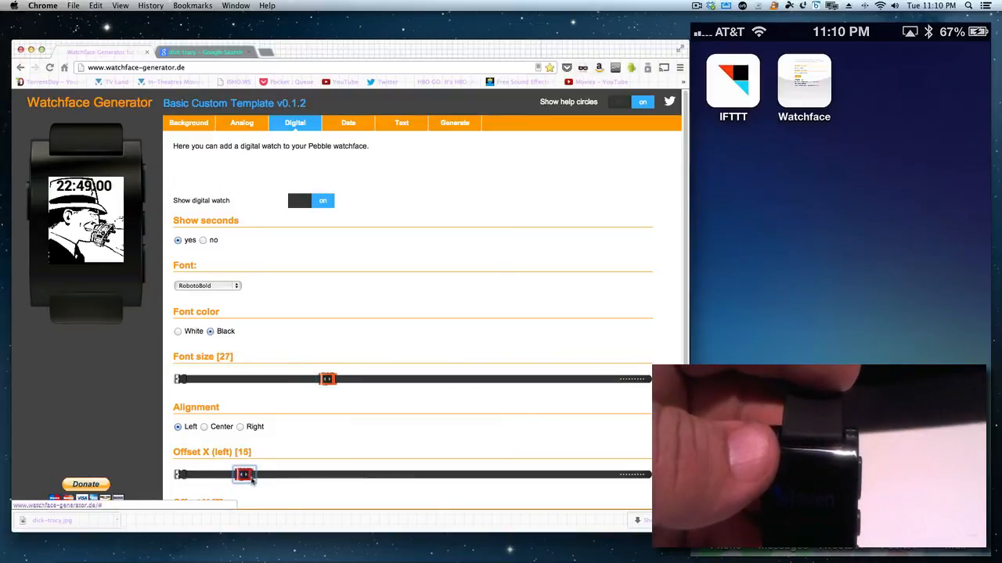
pyautogui.moveTo(243, 475); pyautogui.dragTo(256, 475)
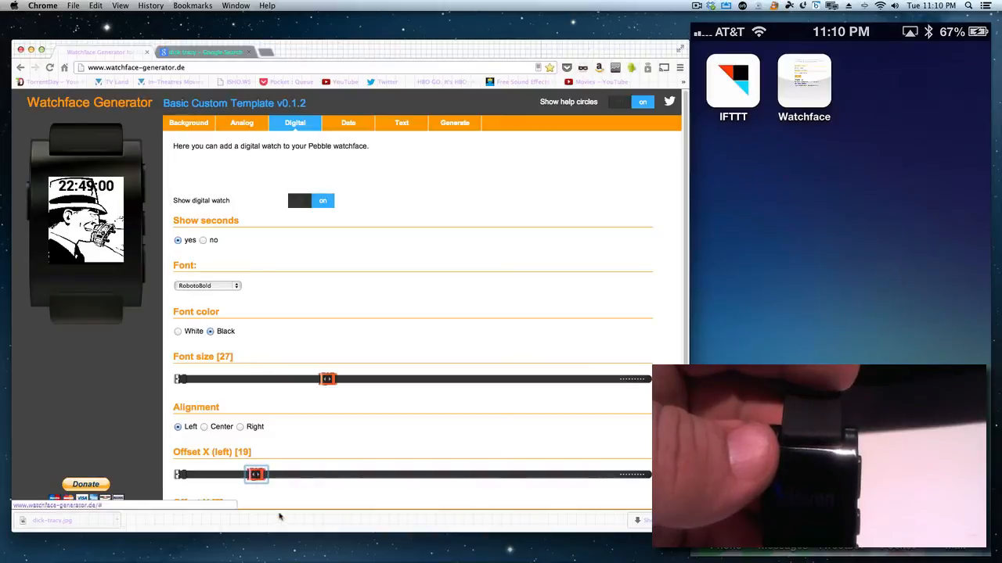
pyautogui.scroll(-3)
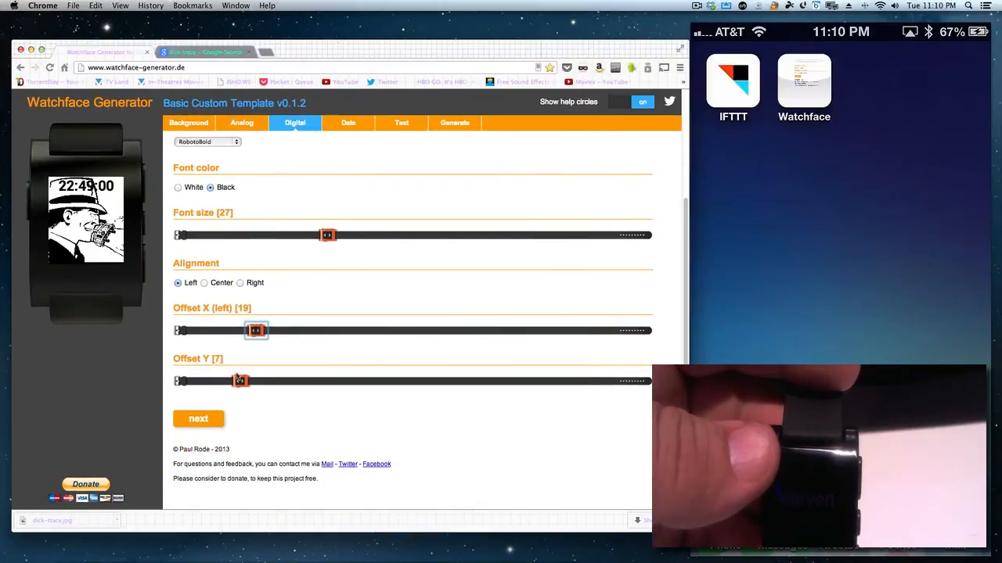
pyautogui.moveTo(240, 381); pyautogui.dragTo(266, 381)
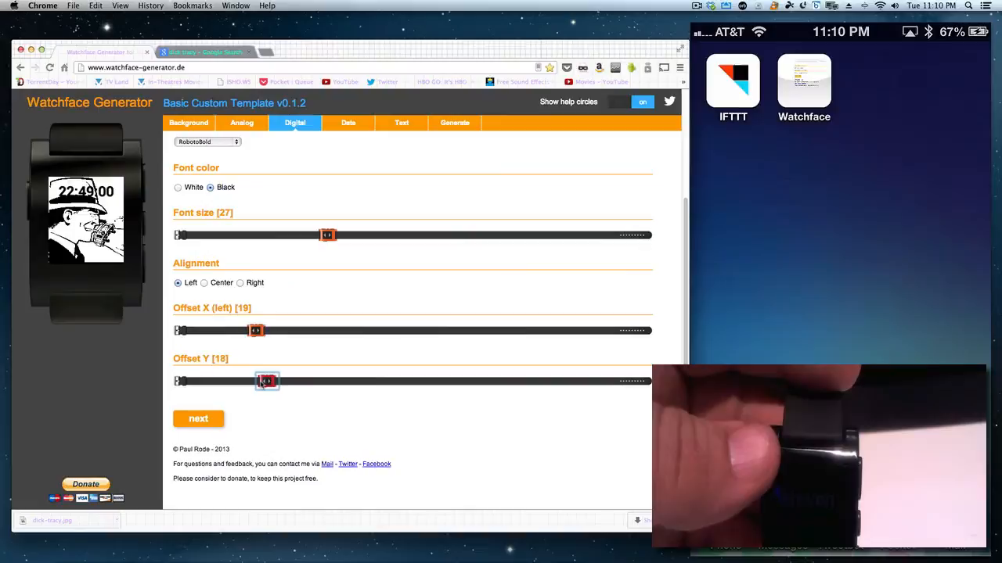
pyautogui.moveTo(267, 381); pyautogui.dragTo(242, 381)
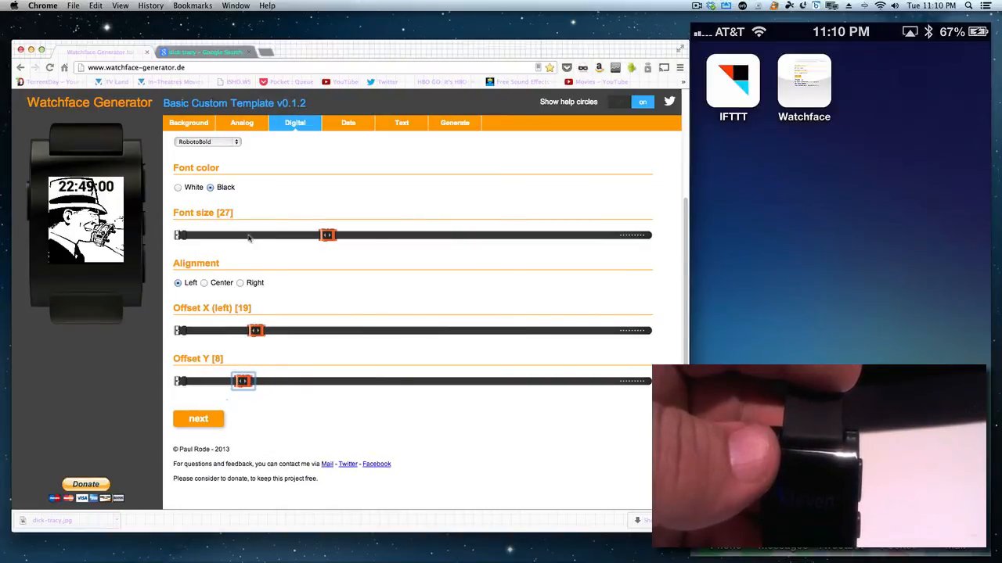
# Step: Try the Quartz and Teleindicadores1 fonts for the clock
pyautogui.click(207, 141)
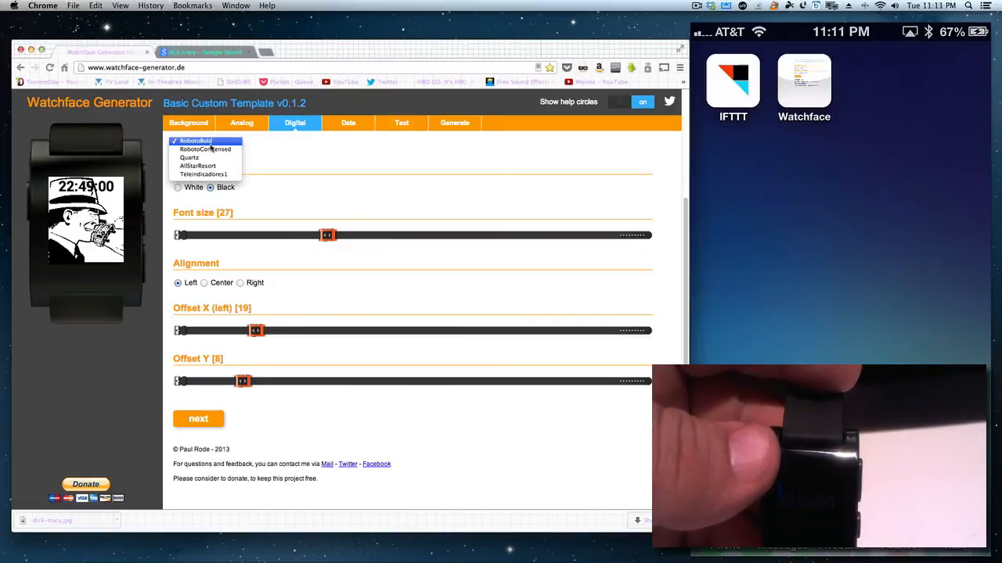
pyautogui.click(189, 157)
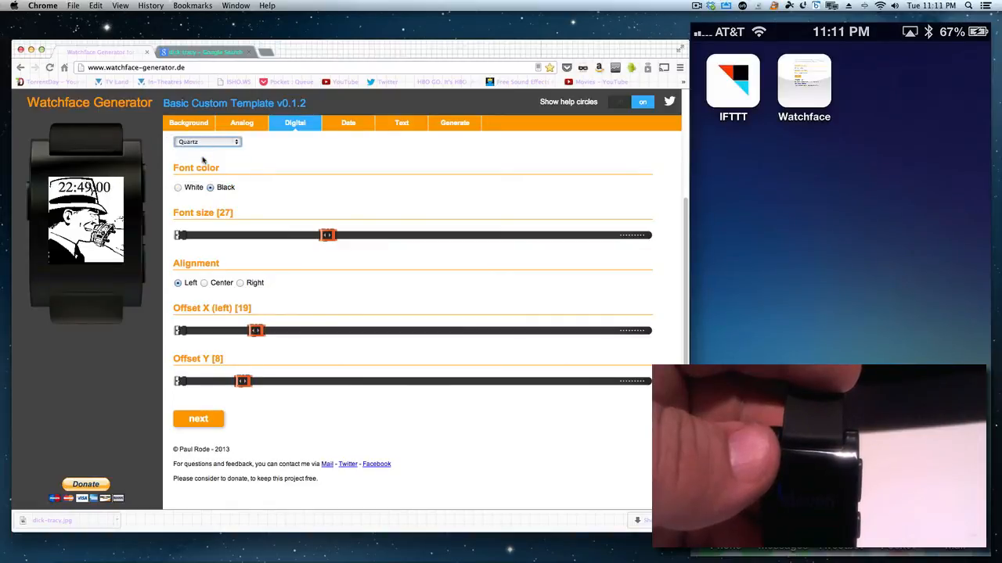
pyautogui.click(207, 141)
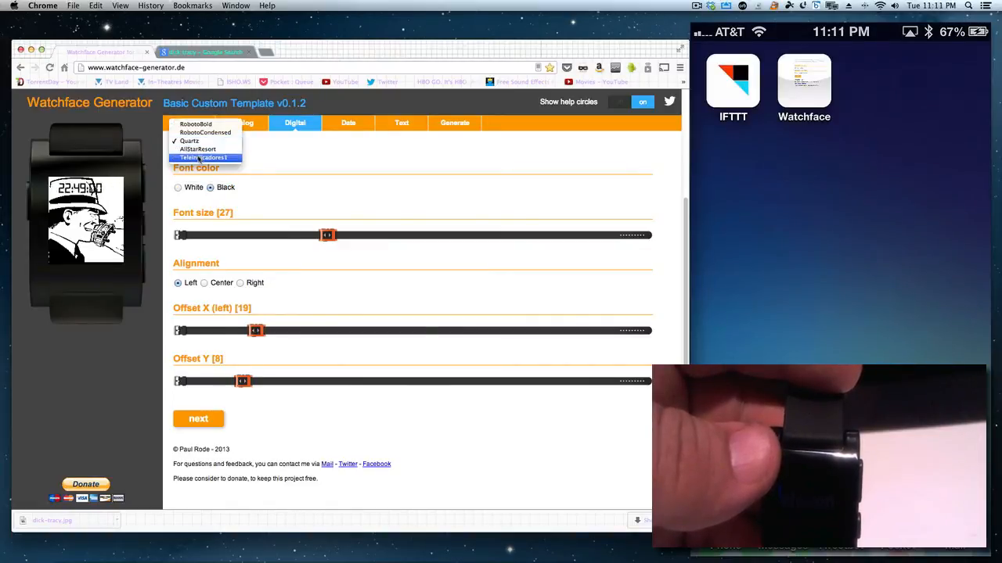
pyautogui.click(202, 159)
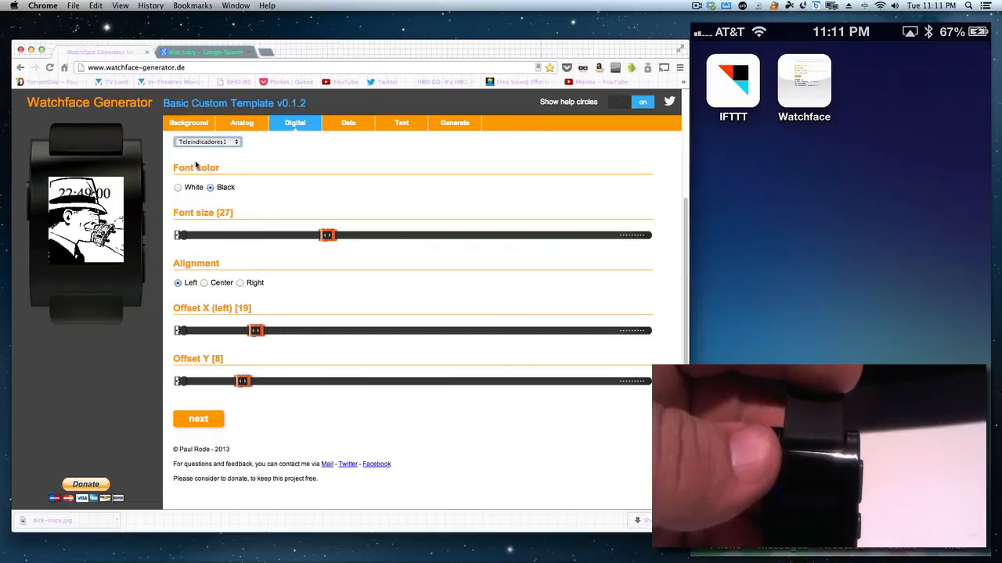
pyautogui.click(208, 142)
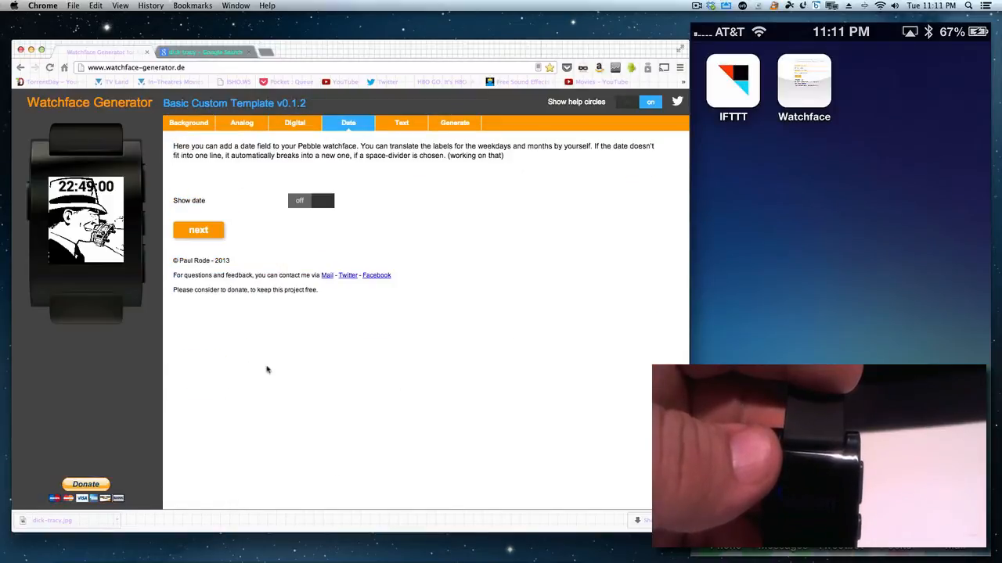
# Step: Show the date in black Quartz font at offset X 36 and offset Y 141
pyautogui.click(321, 200)
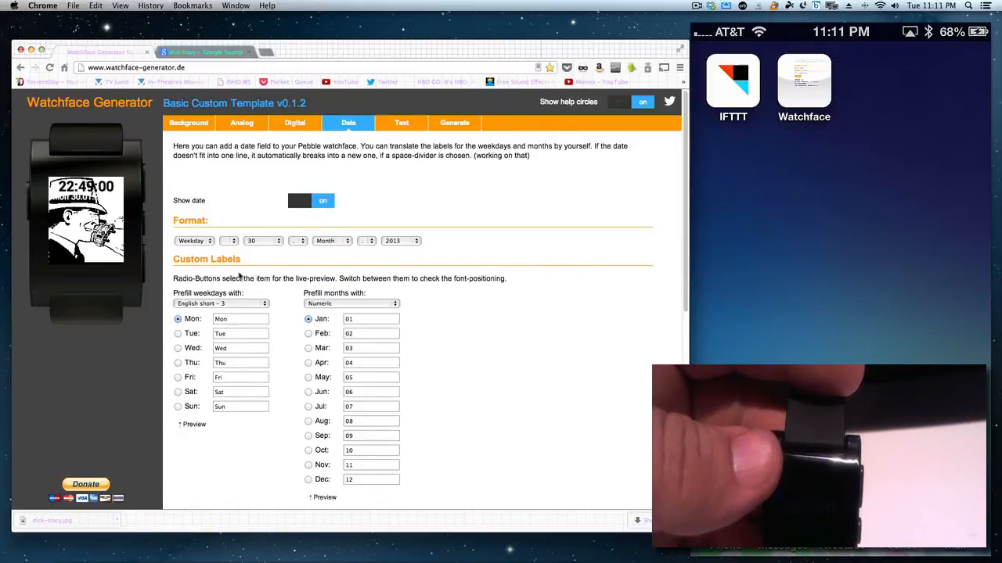
pyautogui.scroll(-3)
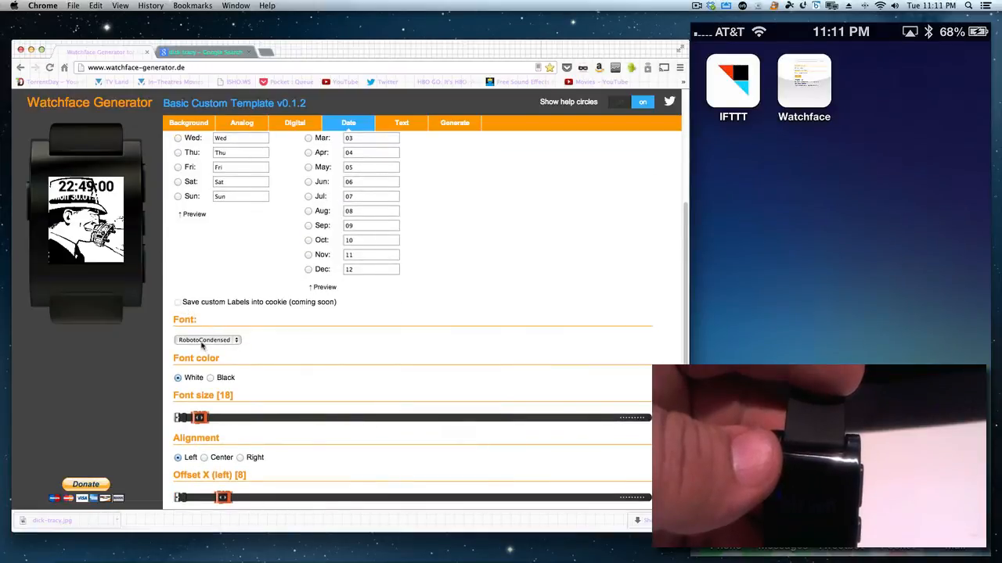
pyautogui.click(208, 340)
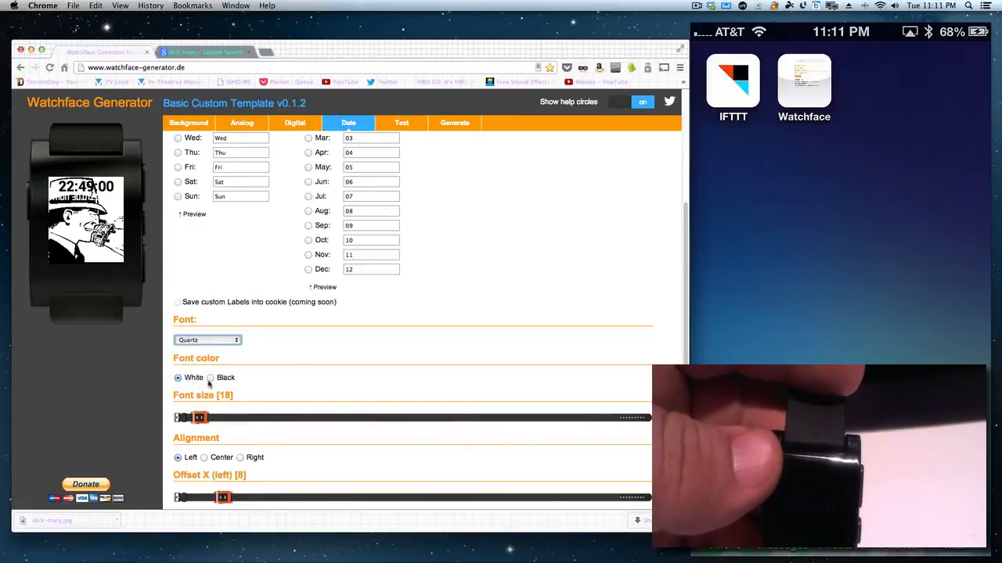
pyautogui.click(210, 377)
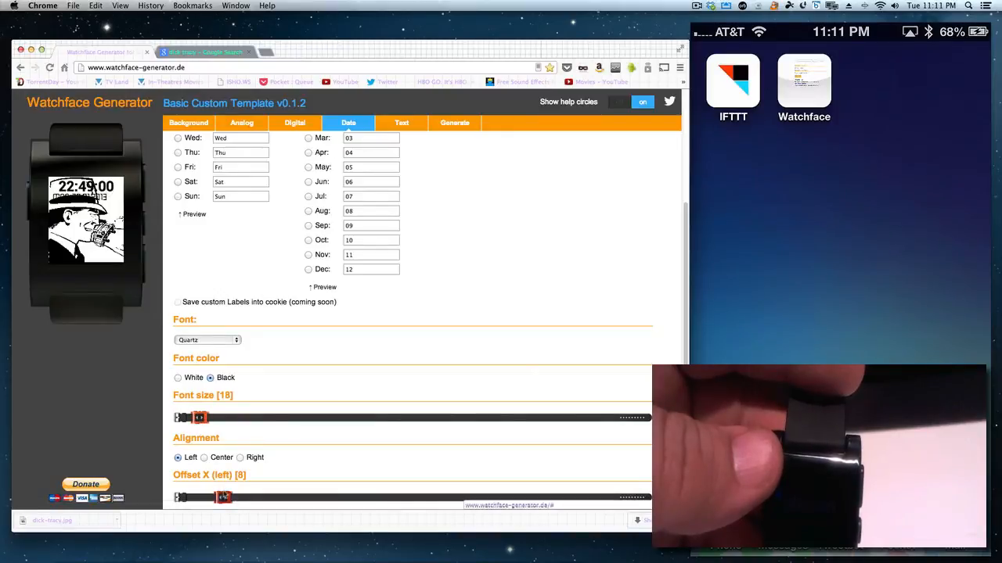
pyautogui.moveTo(223, 497); pyautogui.dragTo(305, 497)
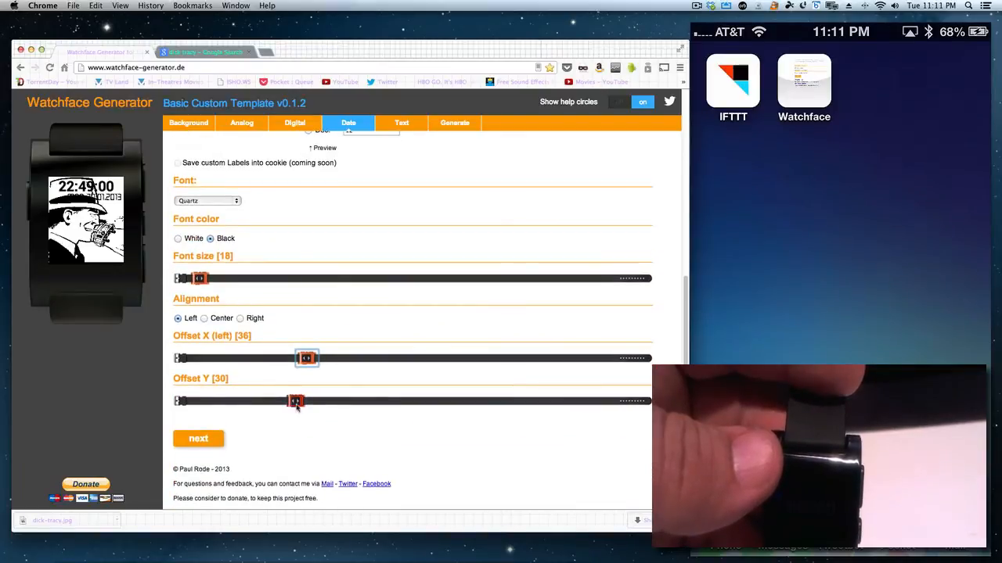
pyautogui.moveTo(296, 401); pyautogui.dragTo(463, 401)
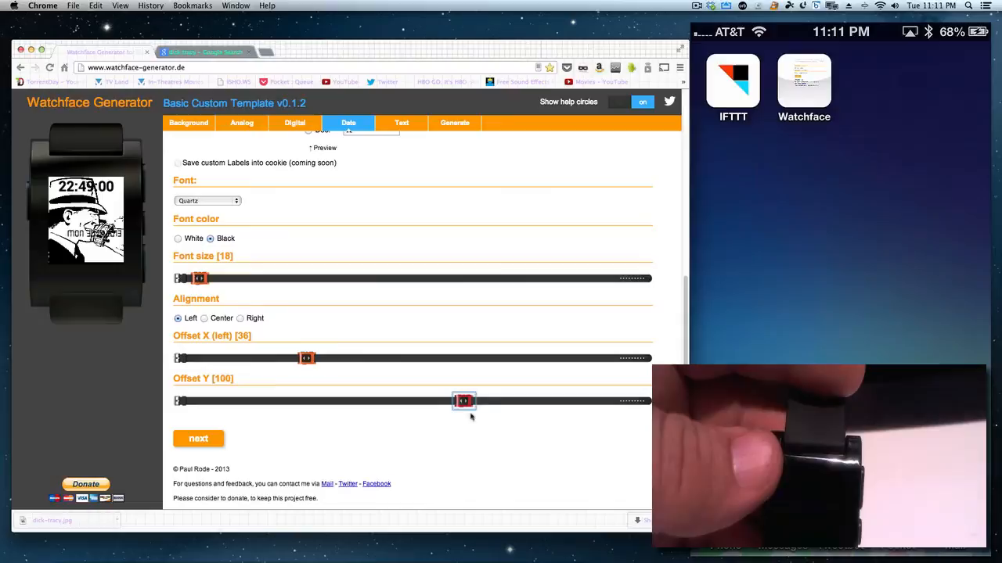
pyautogui.moveTo(463, 401); pyautogui.dragTo(562, 401)
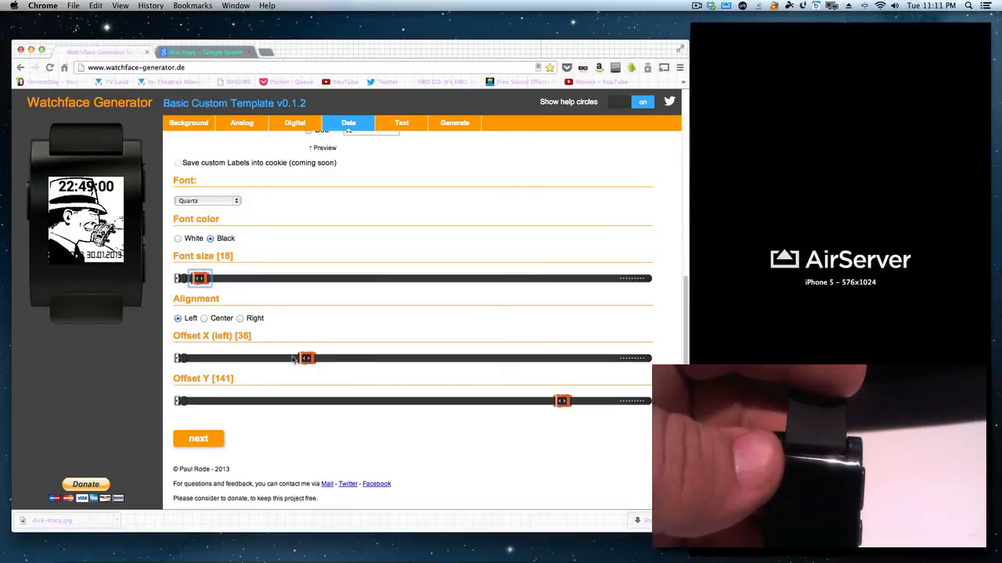
pyautogui.moveTo(288, 382)
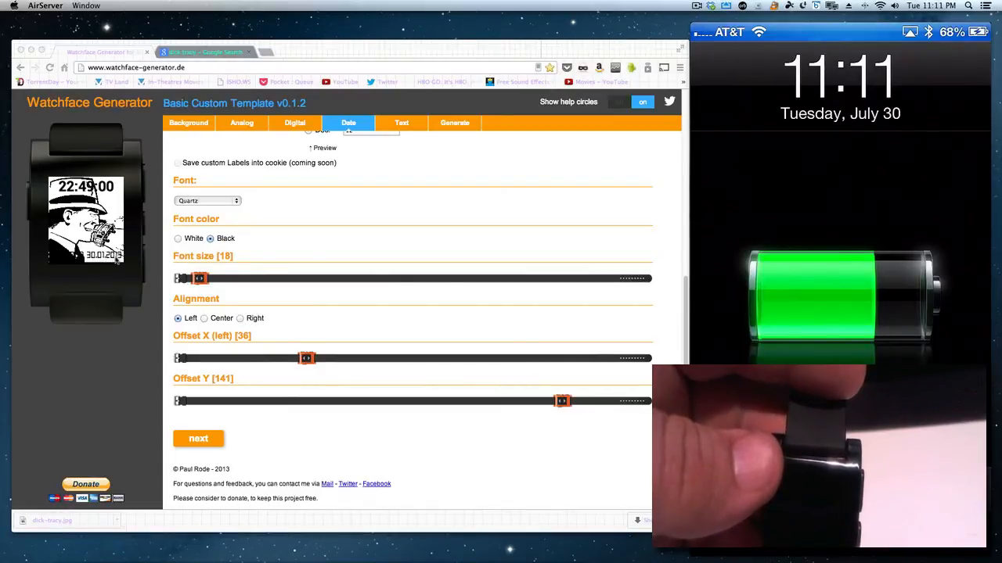
pyautogui.moveTo(223, 351)
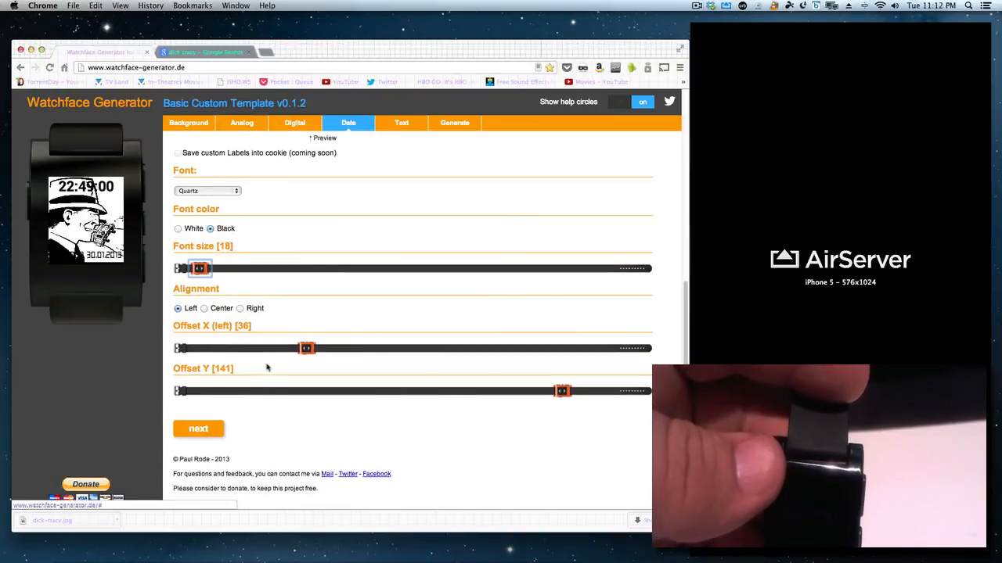
# Step: Enter 'smart' as the free text line and apply a custom font
pyautogui.click(198, 428)
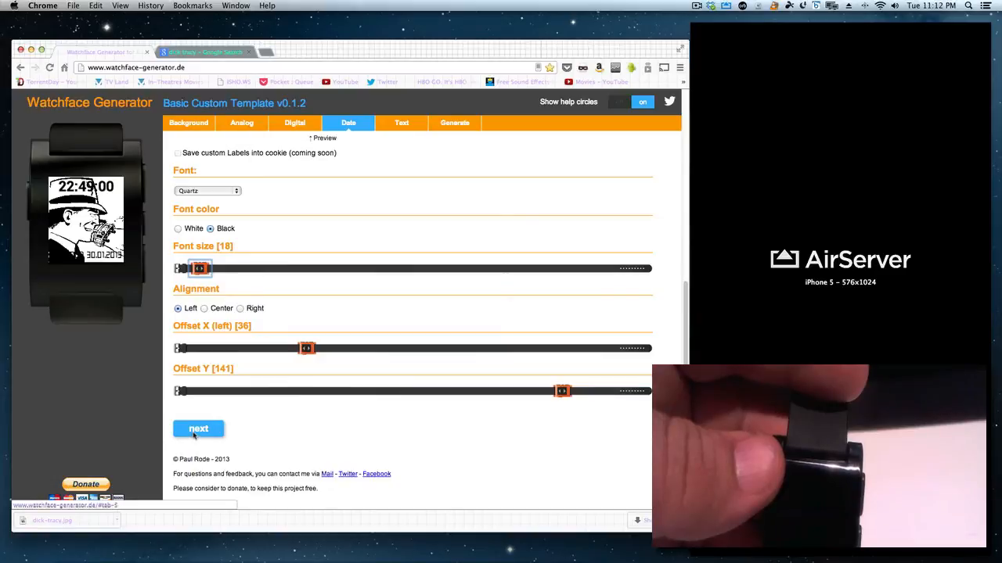
pyautogui.click(400, 123)
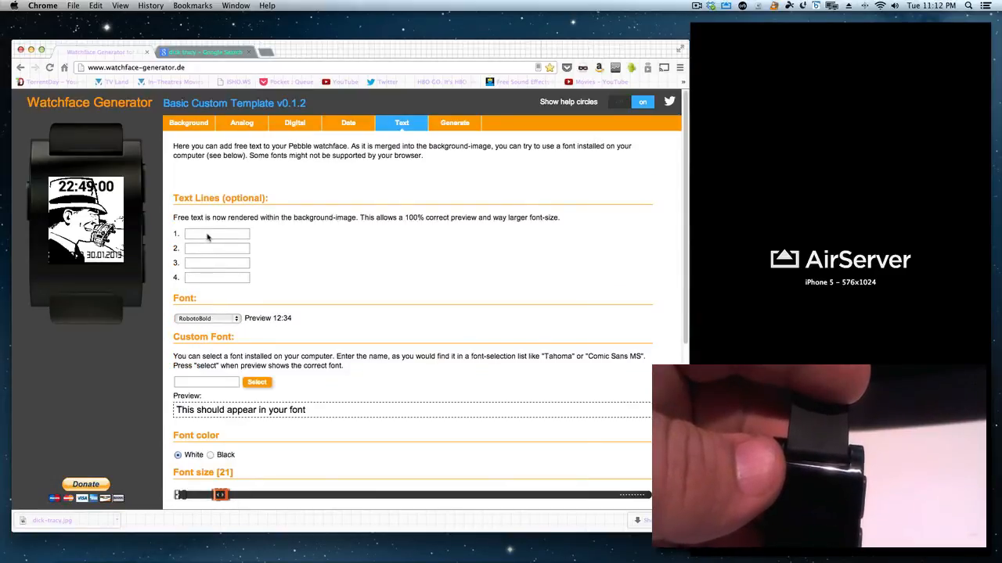
pyautogui.click(217, 234)
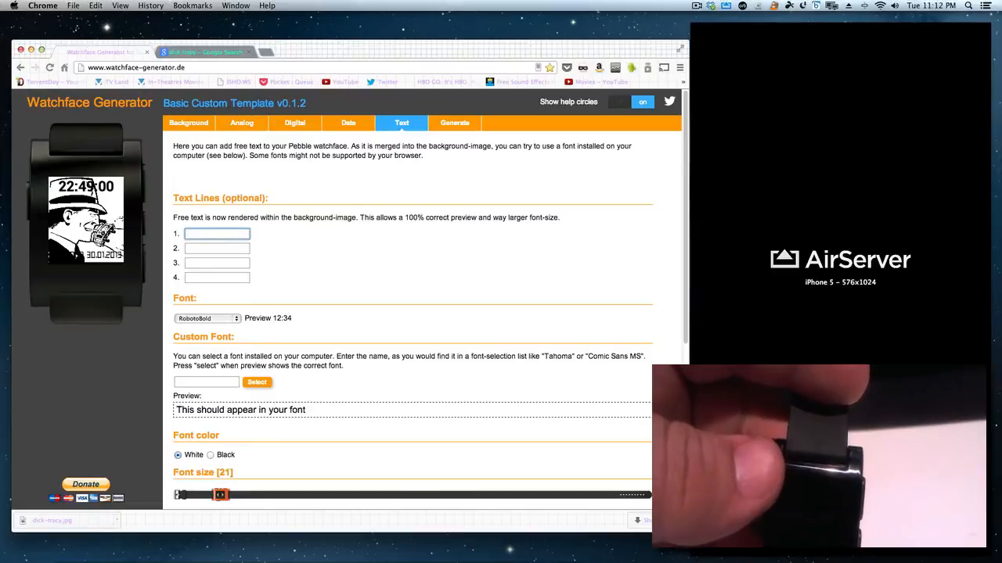
pyautogui.write('smart')
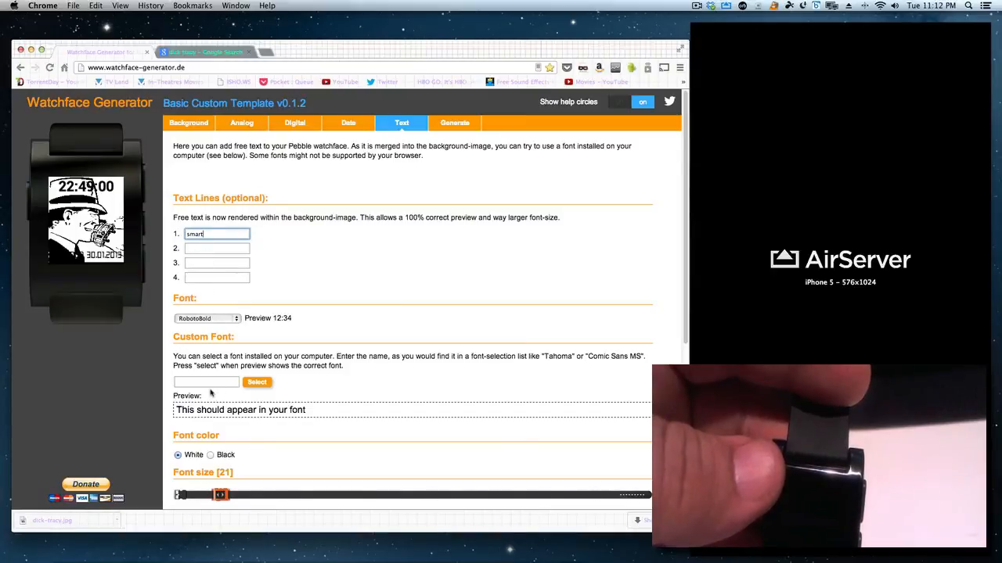
pyautogui.click(206, 381)
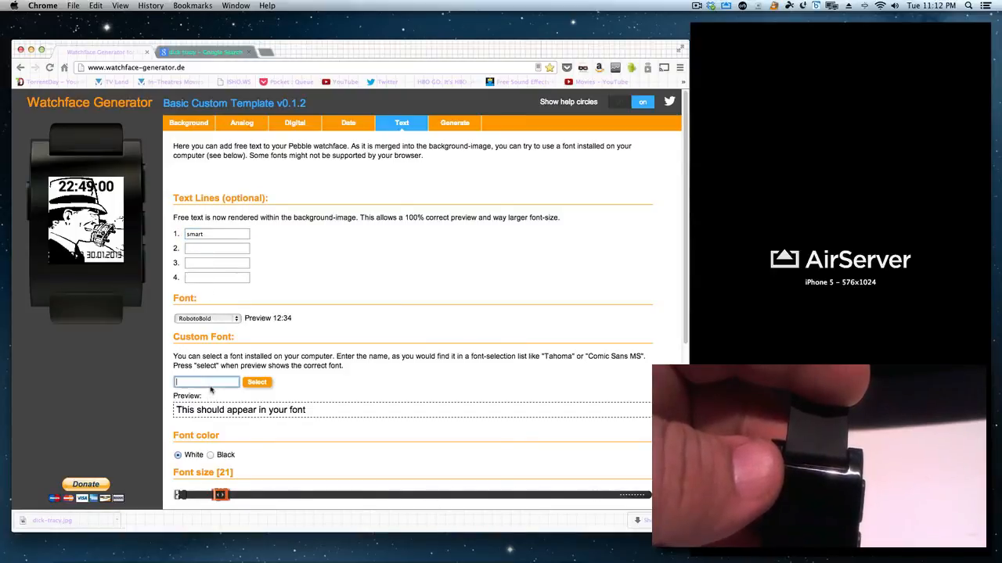
pyautogui.write('s')
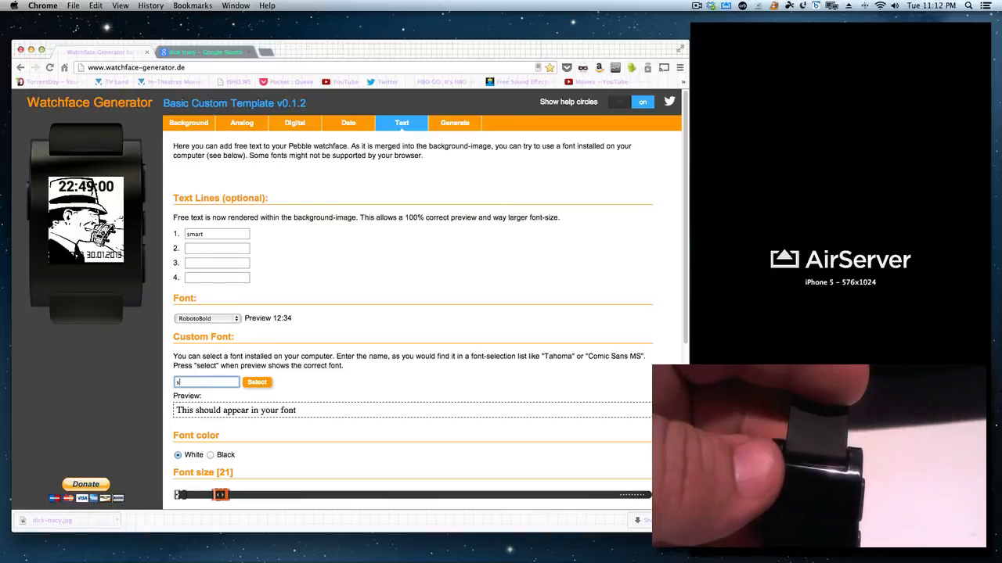
pyautogui.write('mart')
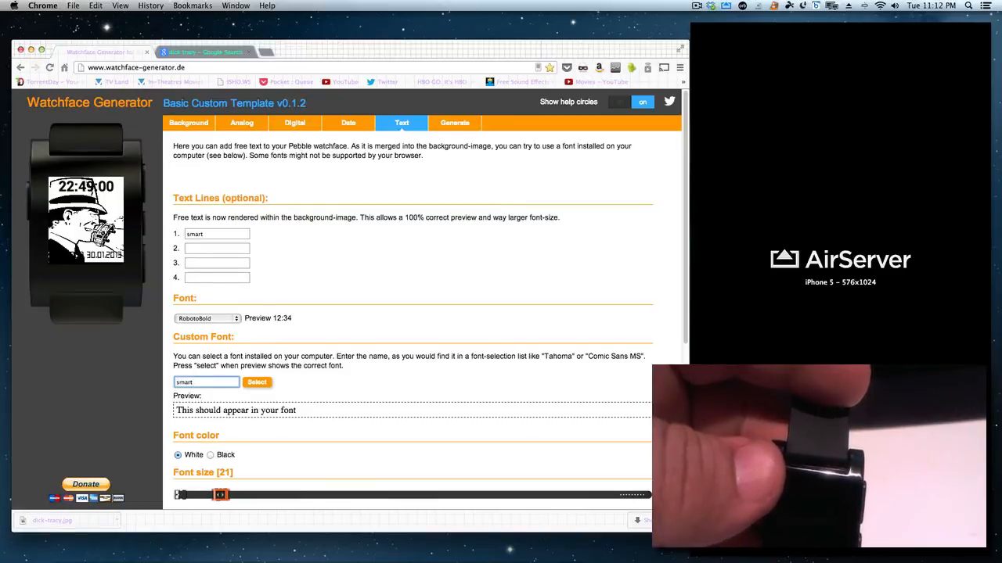
pyautogui.click(257, 383)
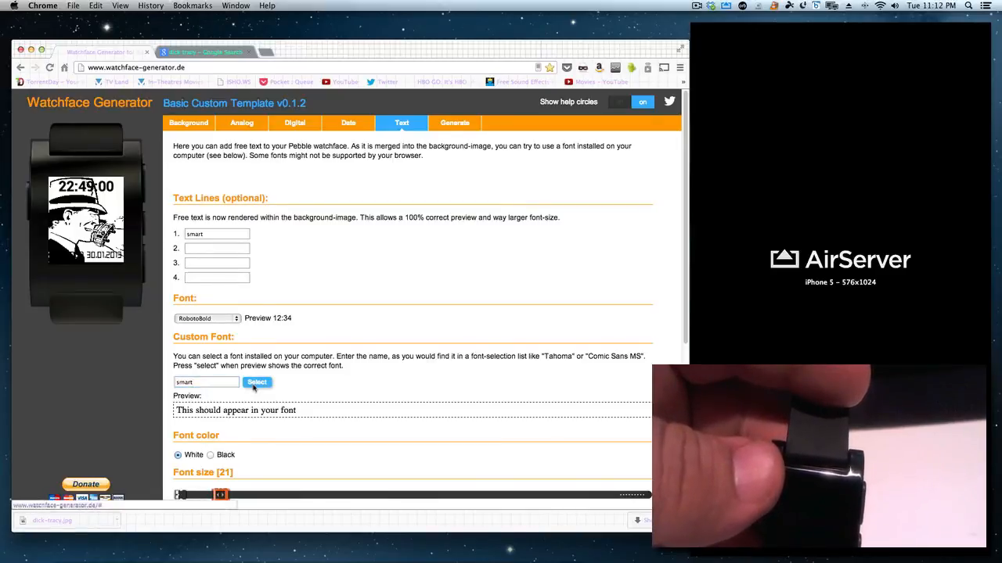
pyautogui.moveTo(186, 341)
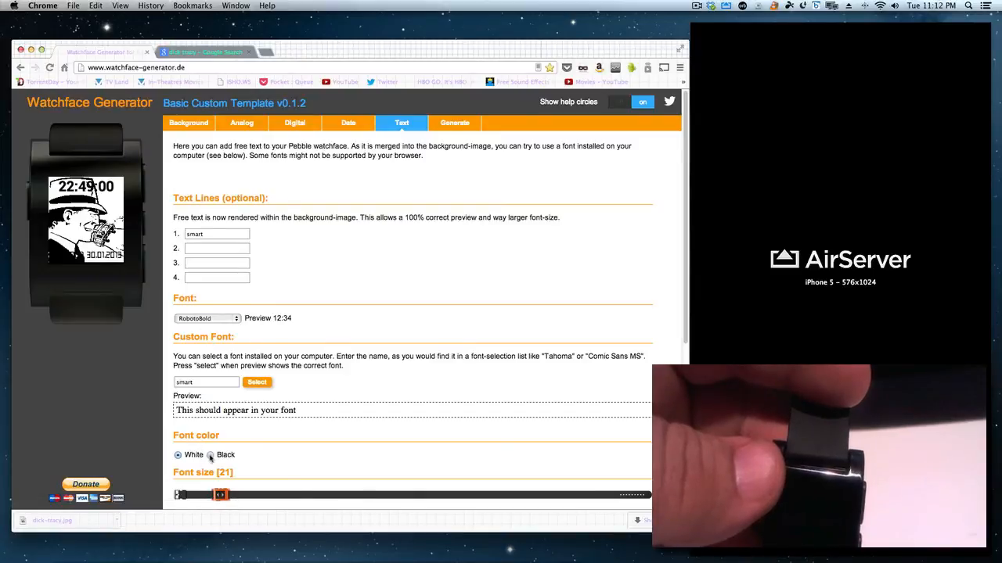
# Step: Make the free text black at font size 45
pyautogui.click(209, 455)
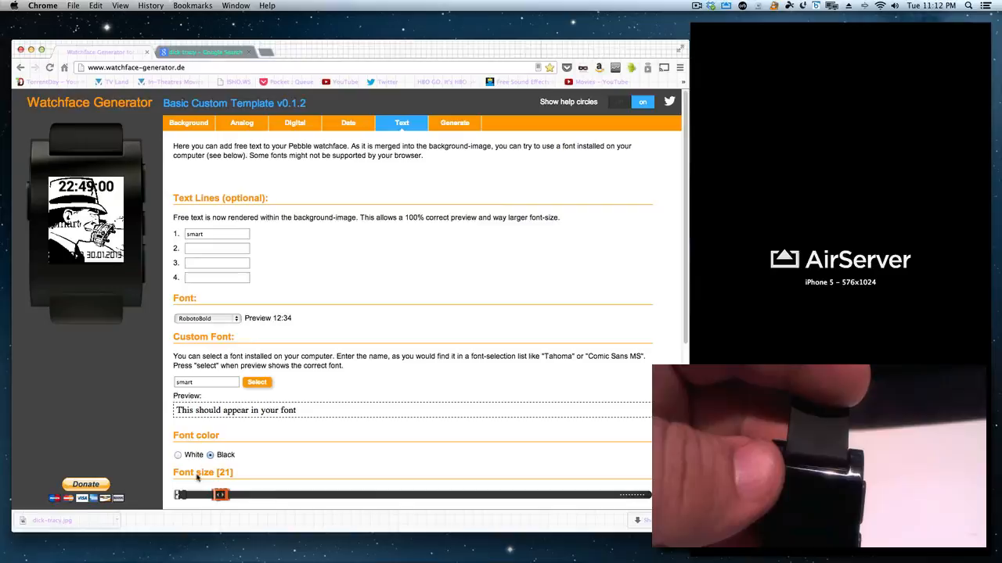
pyautogui.moveTo(222, 495); pyautogui.dragTo(284, 495)
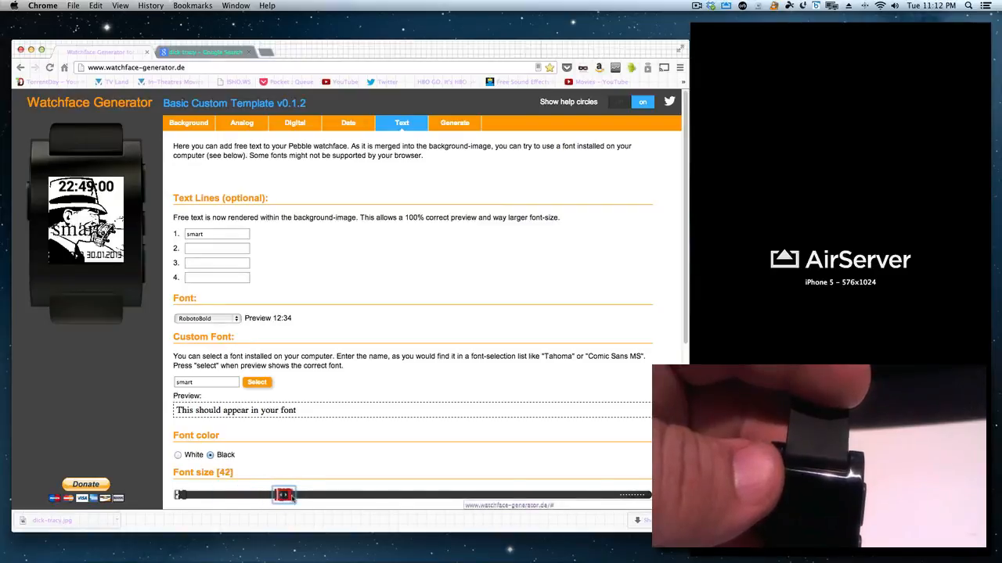
pyautogui.moveTo(284, 493); pyautogui.dragTo(294, 494)
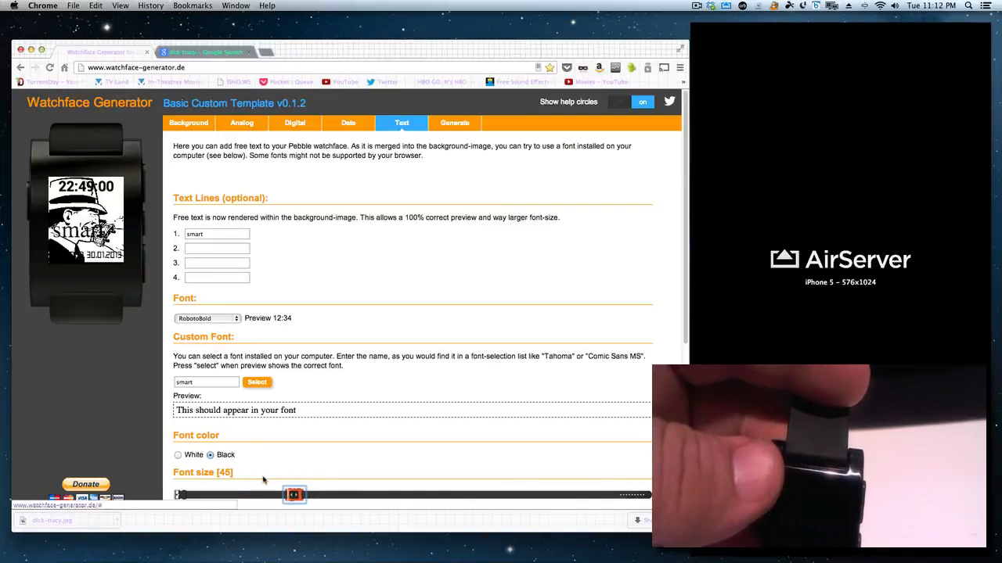
pyautogui.scroll(-3)
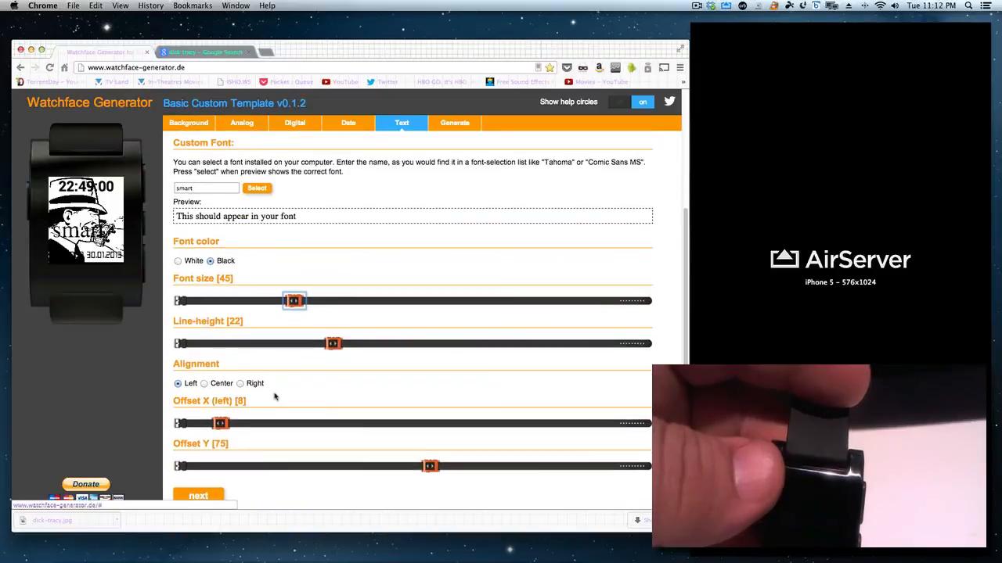
pyautogui.scroll(-3)
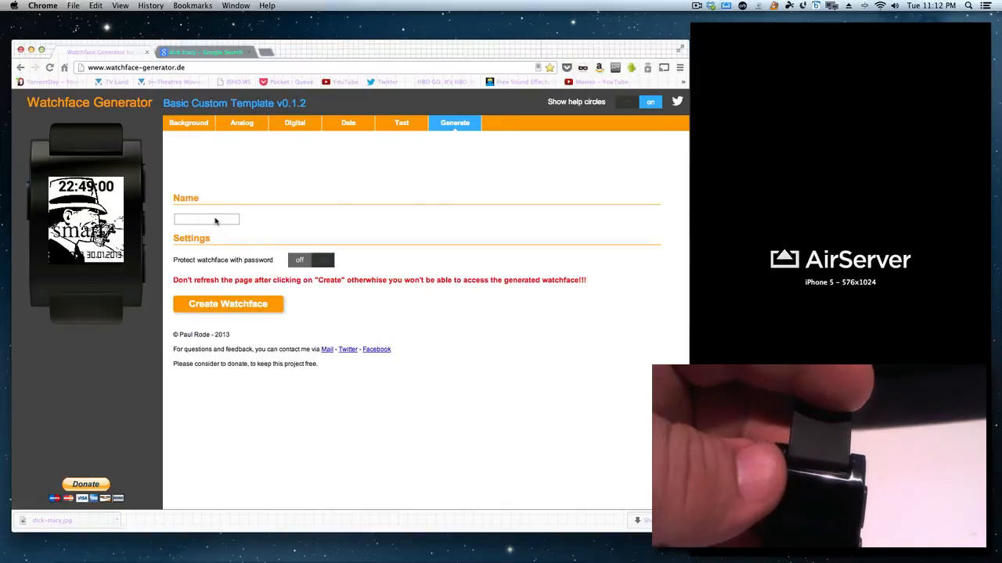
# Step: Enter 'dicktrace' as the watchface name and create the watchface
pyautogui.click(206, 219)
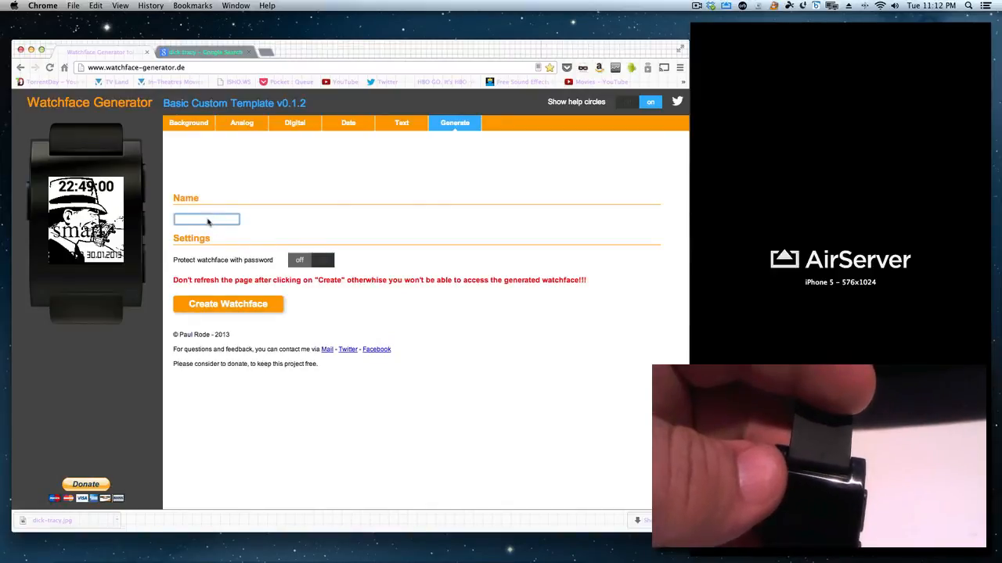
pyautogui.write('d')
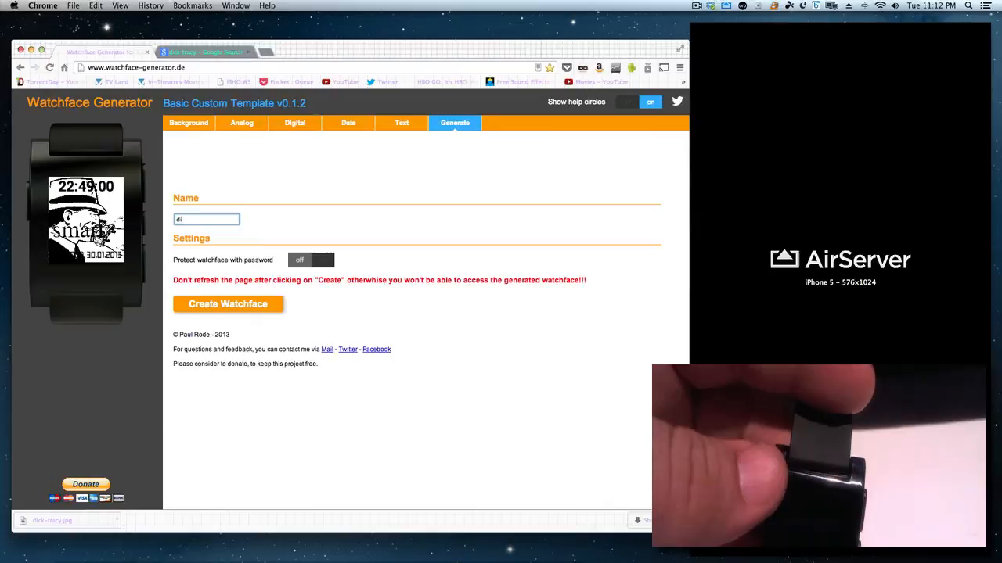
pyautogui.write('ick')
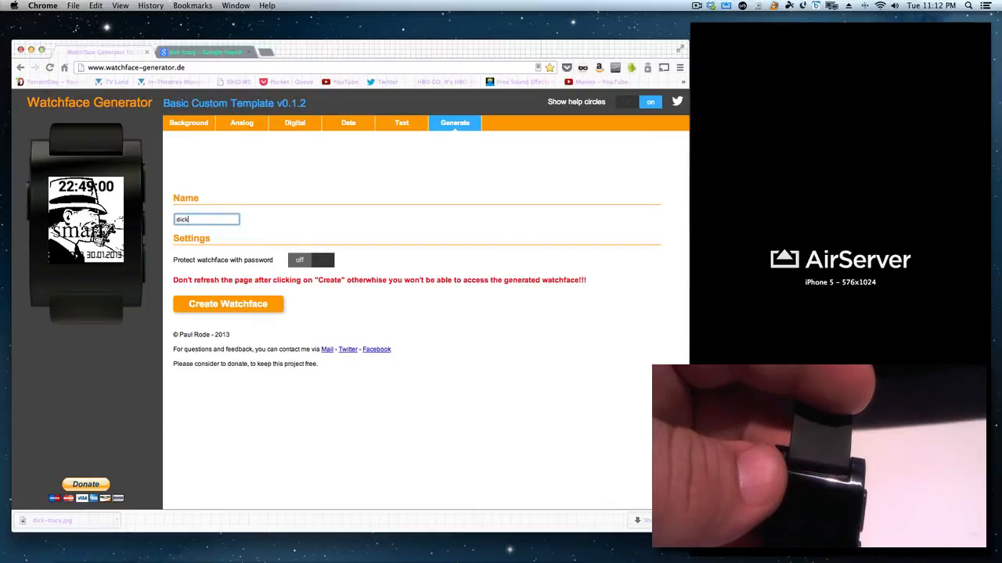
pyautogui.write('tra')
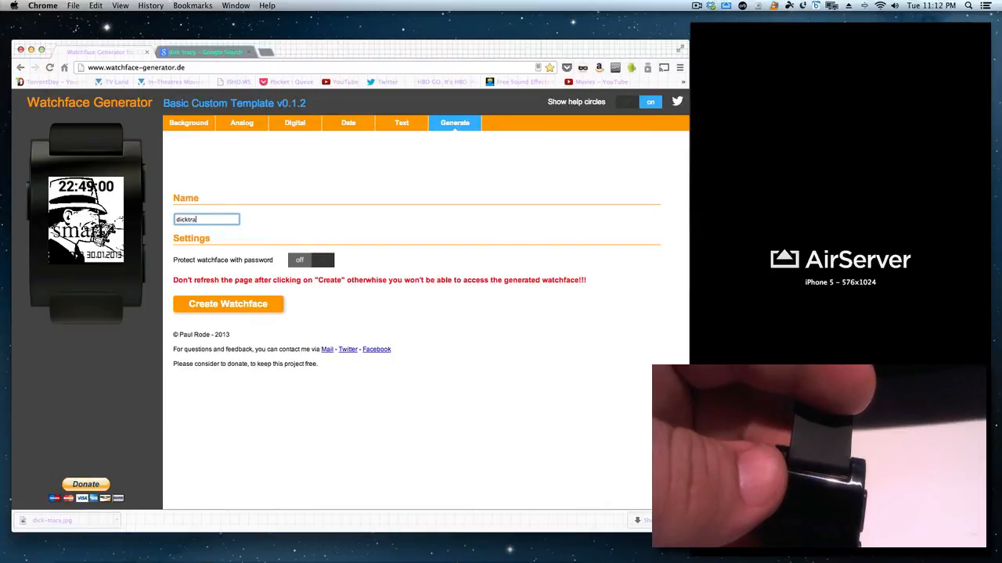
pyautogui.write('ce')
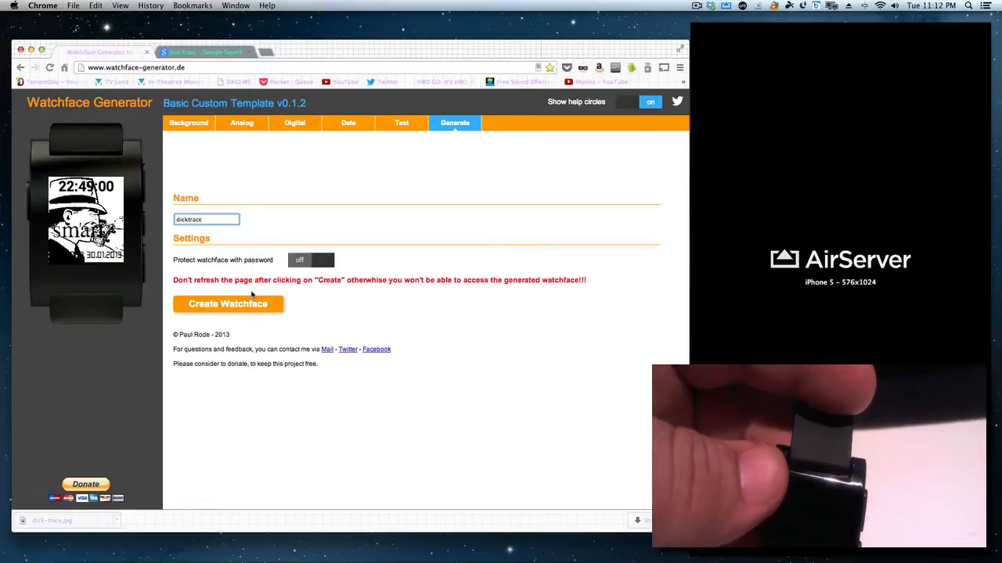
pyautogui.click(228, 303)
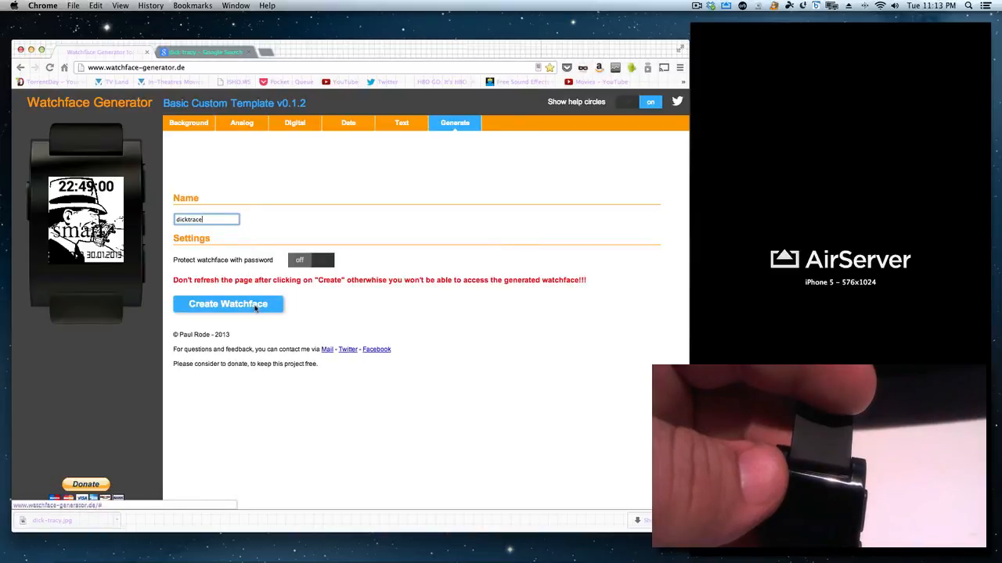
pyautogui.click(228, 304)
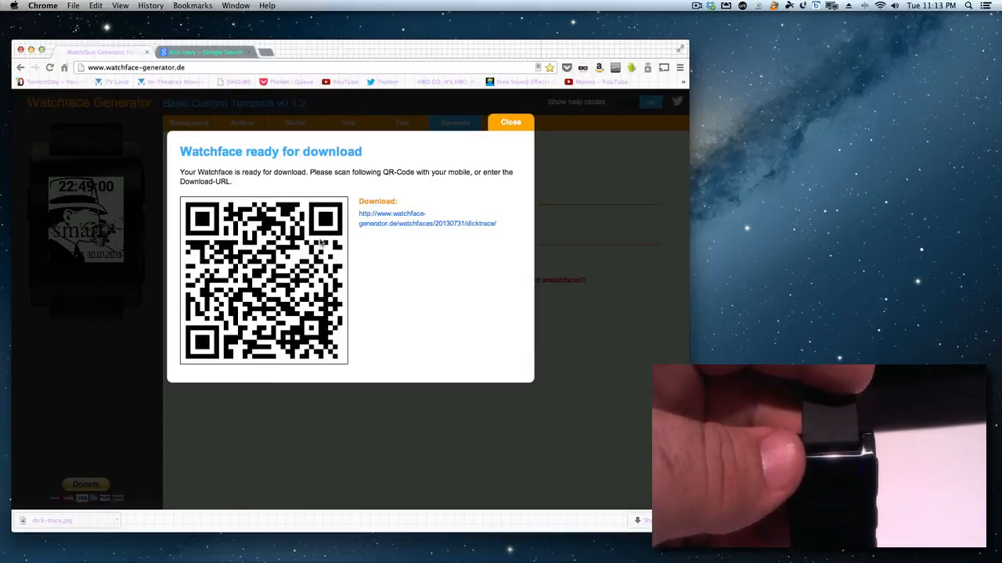
# Step: Open the dicktrace watchface page and download dicktrace.pbw
pyautogui.click(427, 218)
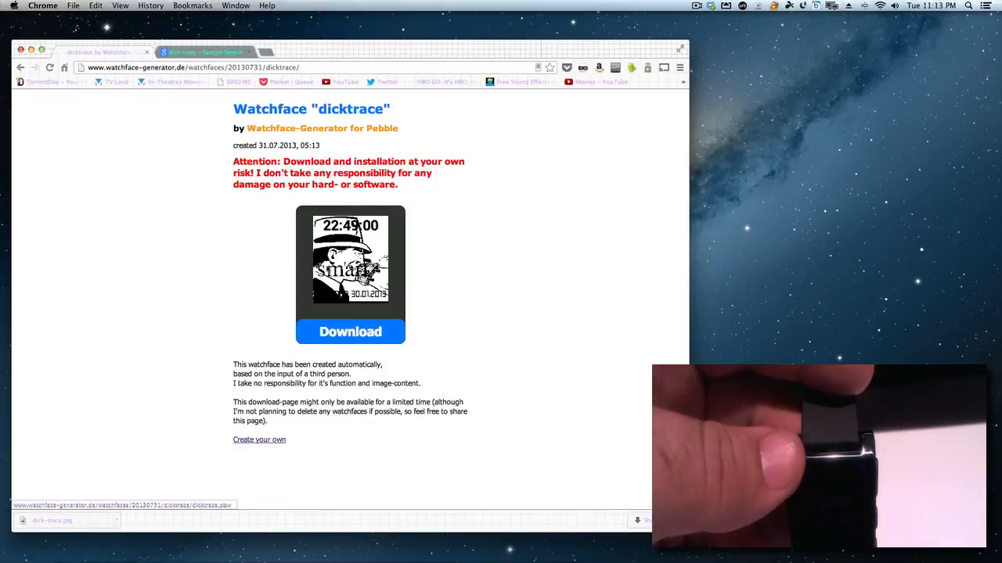
pyautogui.click(349, 331)
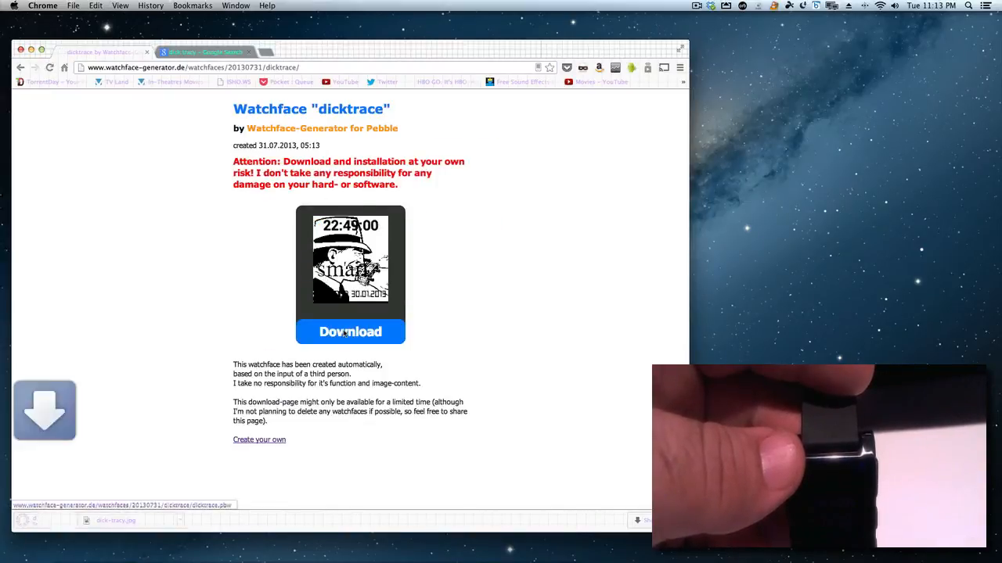
pyautogui.click(350, 331)
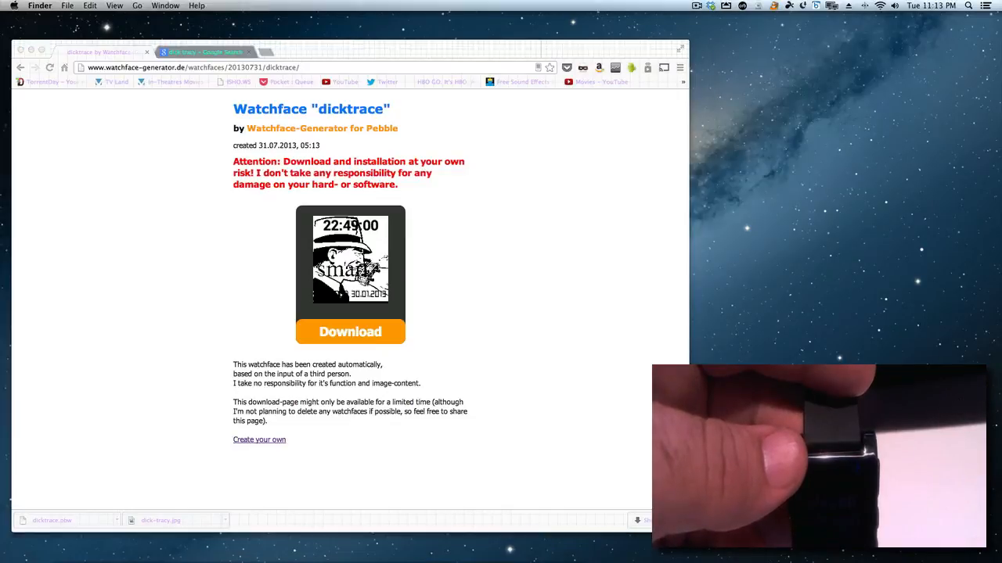
pyautogui.click(52, 520)
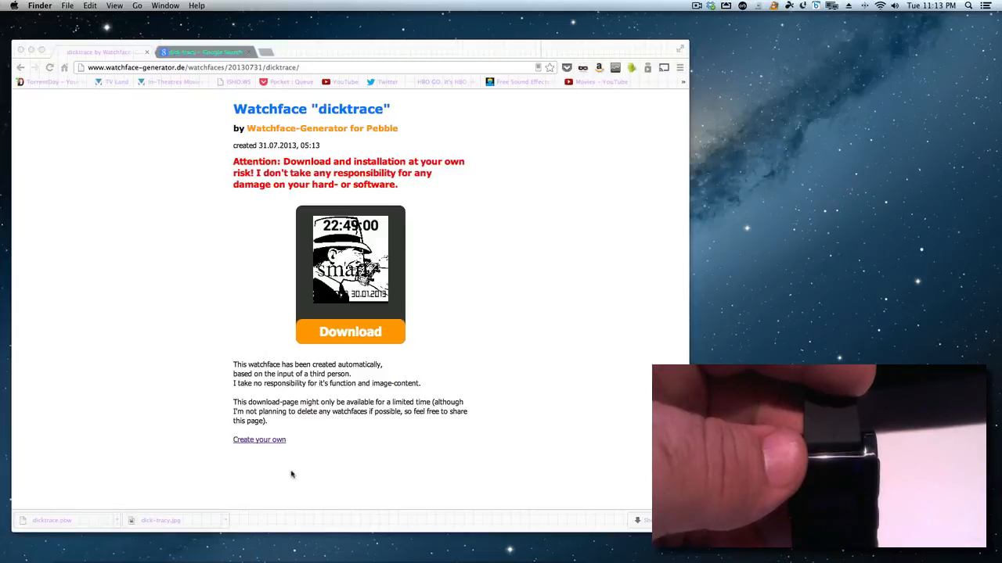
pyautogui.click(350, 332)
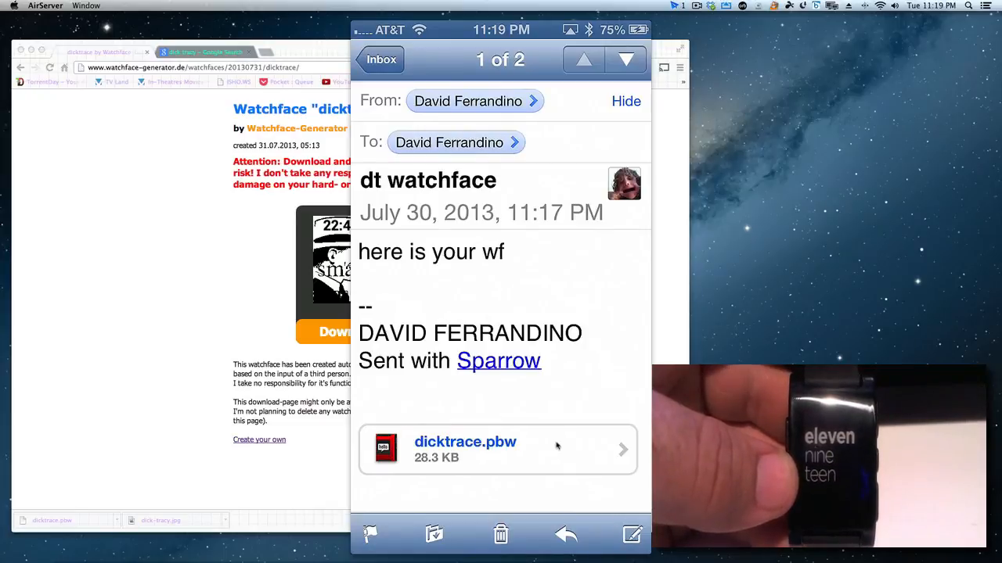
# Step: Open the dicktrace.pbw Mail attachment on the mirrored iPhone in the Pebble app
pyautogui.click(464, 449)
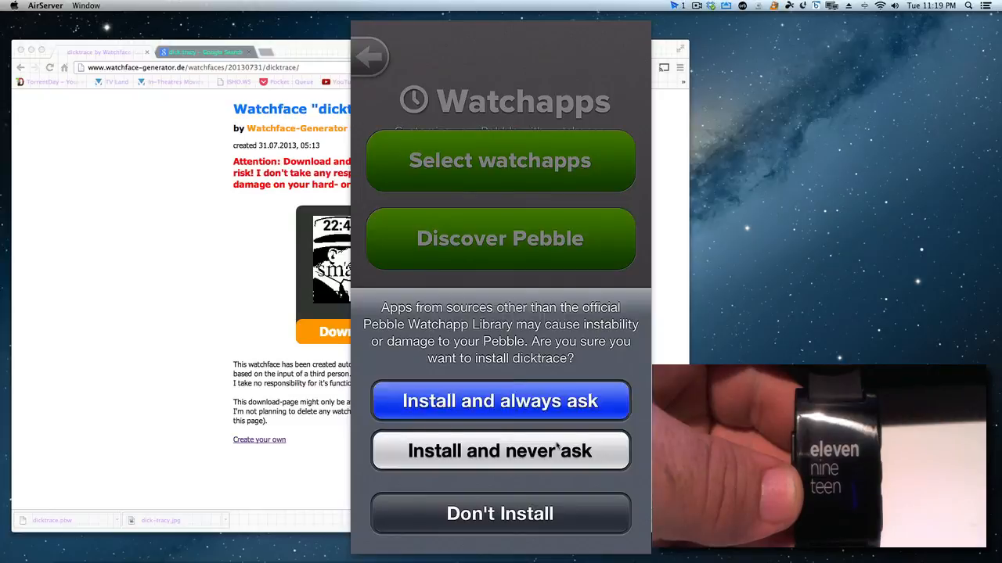
# Step: Approve the dicktrace install with 'Install and never ask'
pyautogui.click(500, 450)
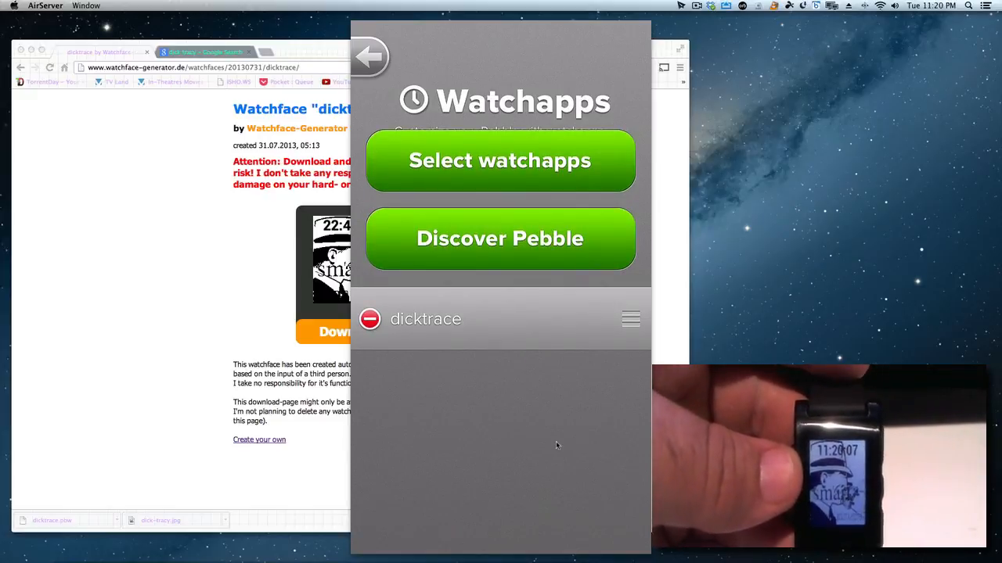
pyautogui.moveTo(547, 461)
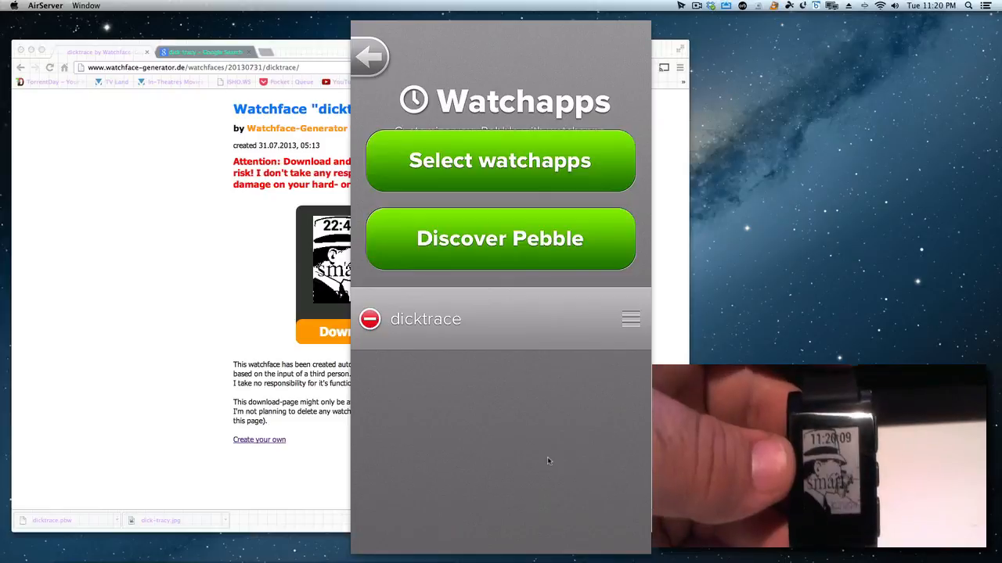